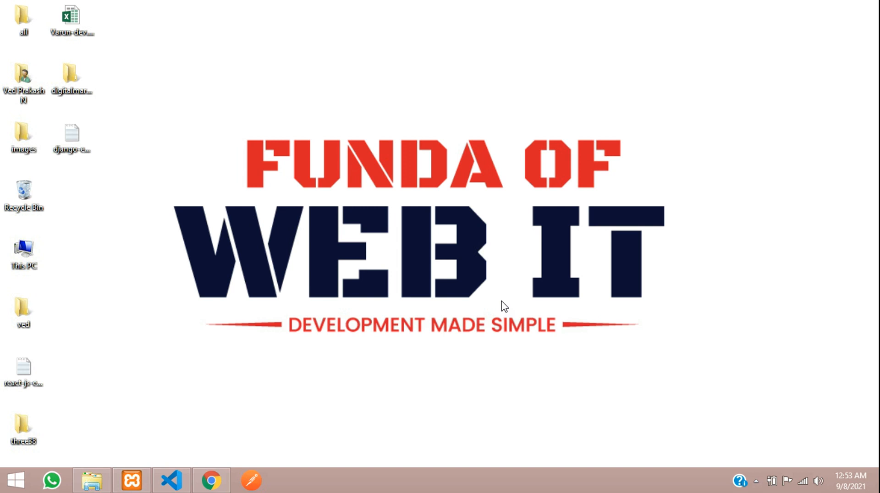
Step: Bring Chrome forward, view the admin dashboard and land on the blog's Register form
left_click(212, 482)
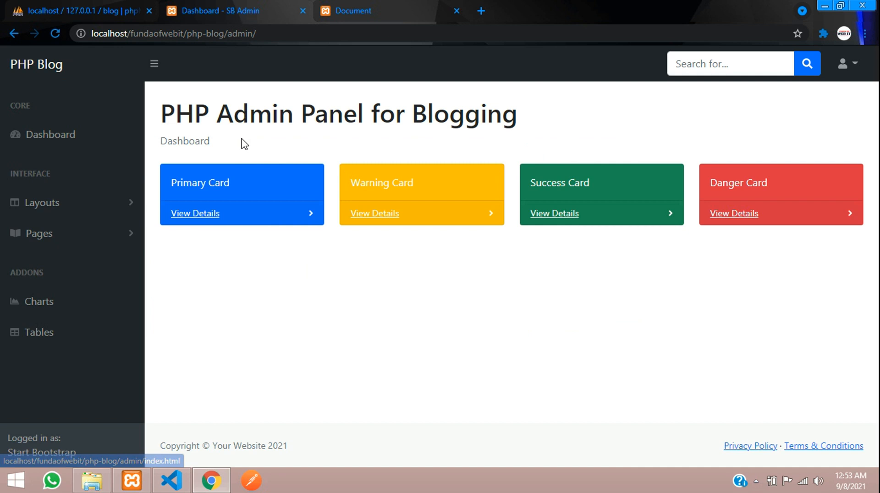
mouse_move(321, 77)
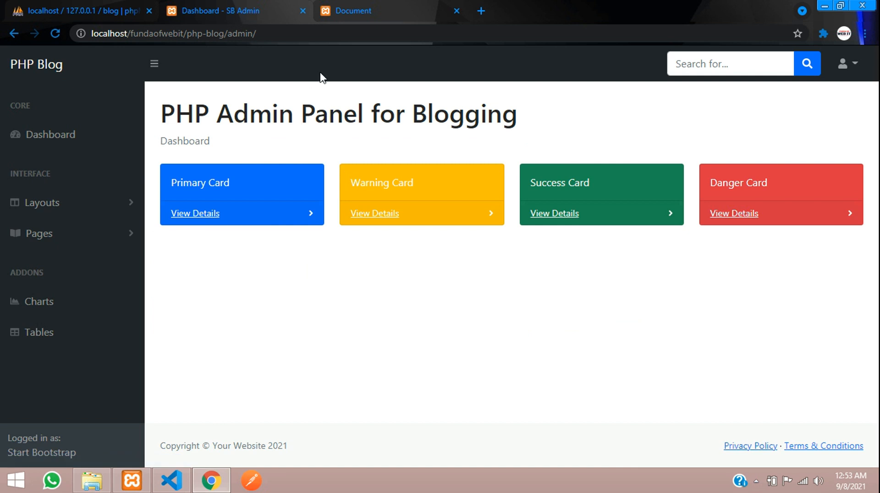
mouse_move(322, 114)
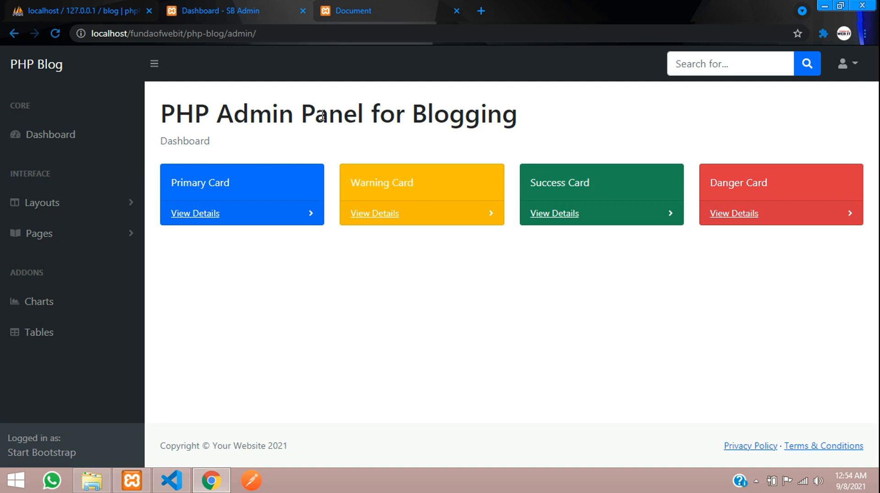
mouse_move(281, 67)
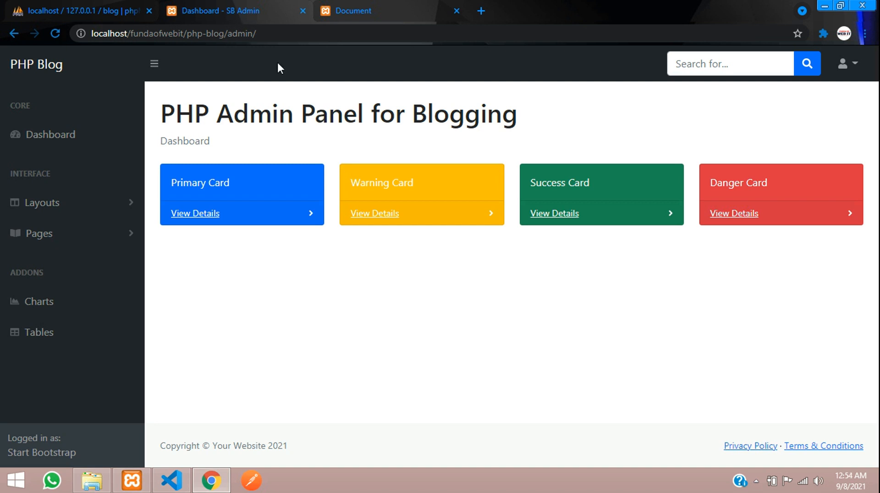
mouse_move(82, 225)
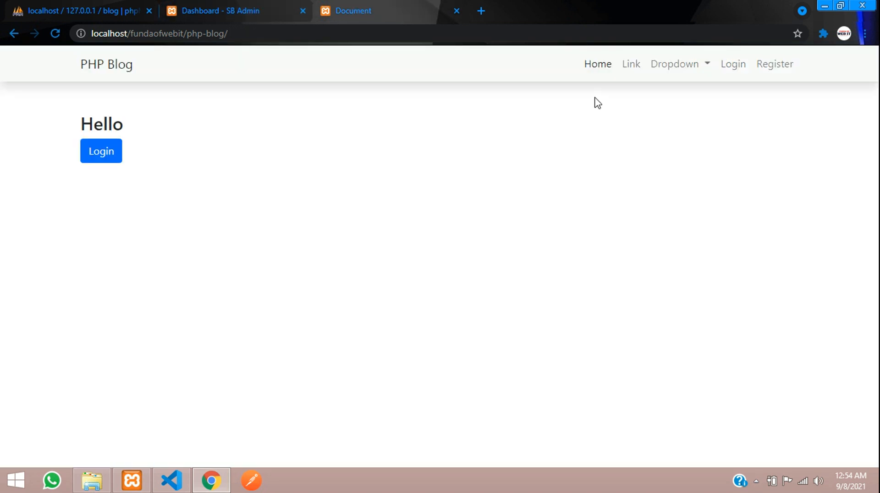
left_click(775, 64)
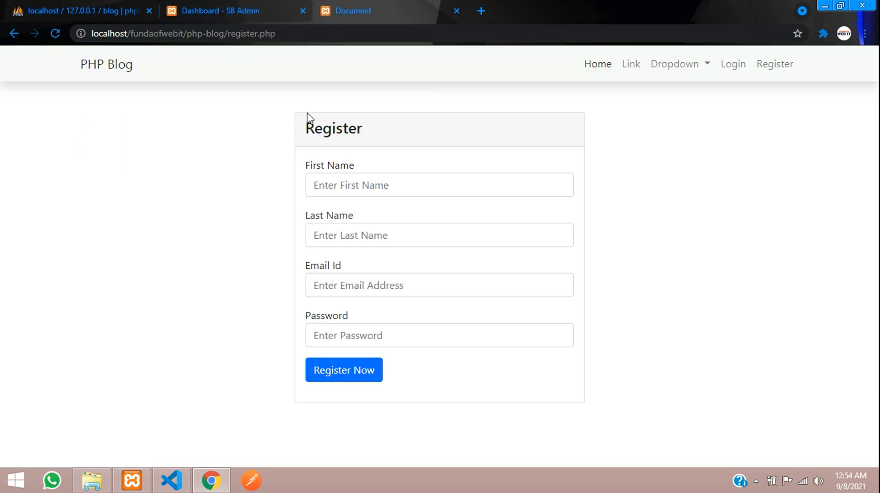
left_click(439, 285)
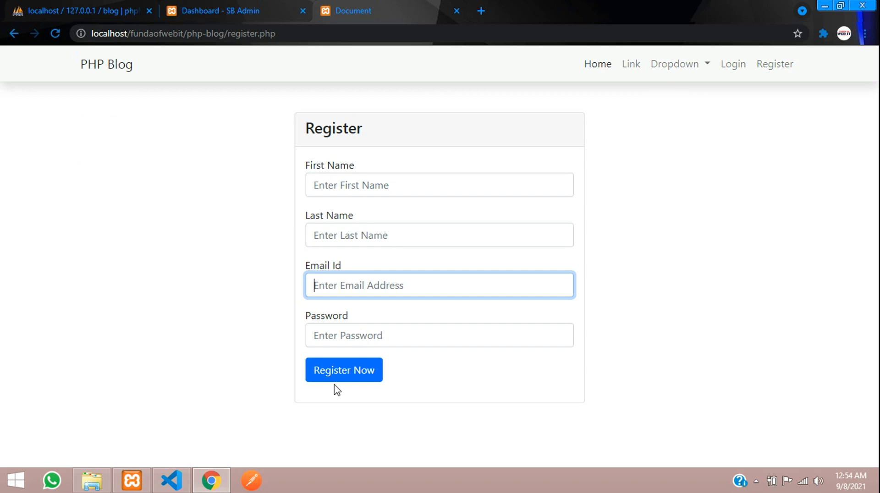
mouse_move(343, 260)
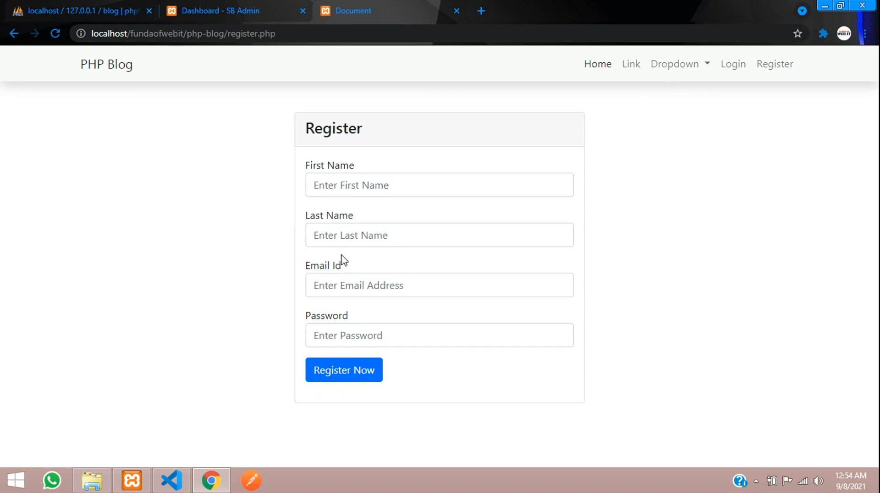
mouse_move(321, 146)
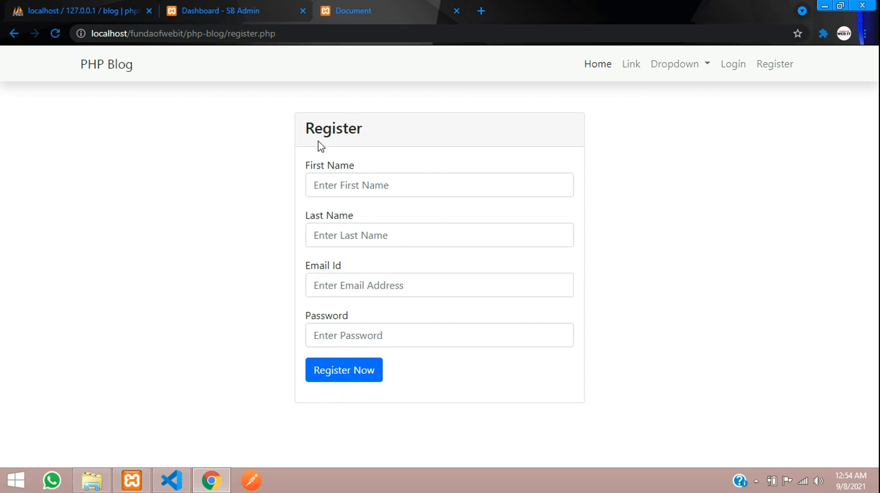
mouse_move(315, 161)
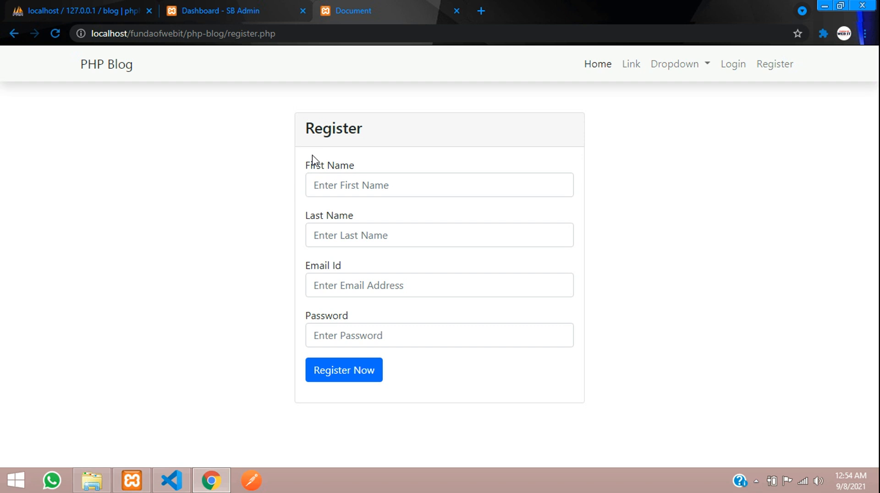
mouse_move(182, 386)
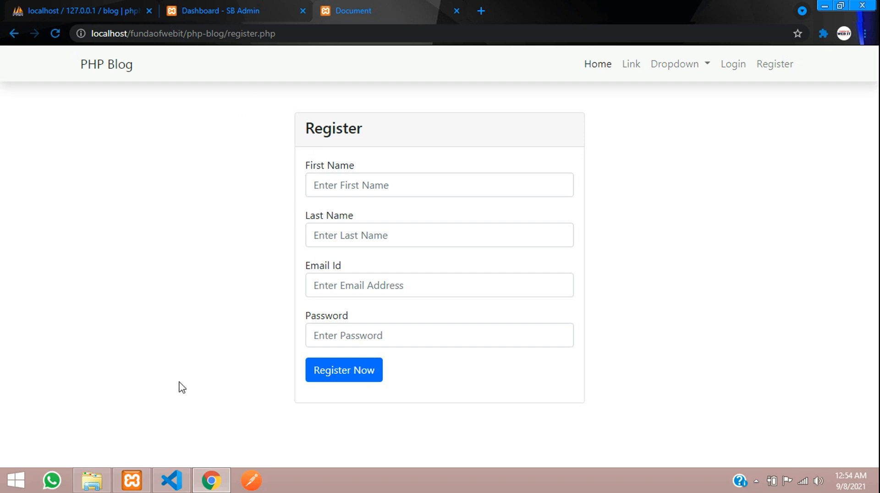
mouse_move(193, 464)
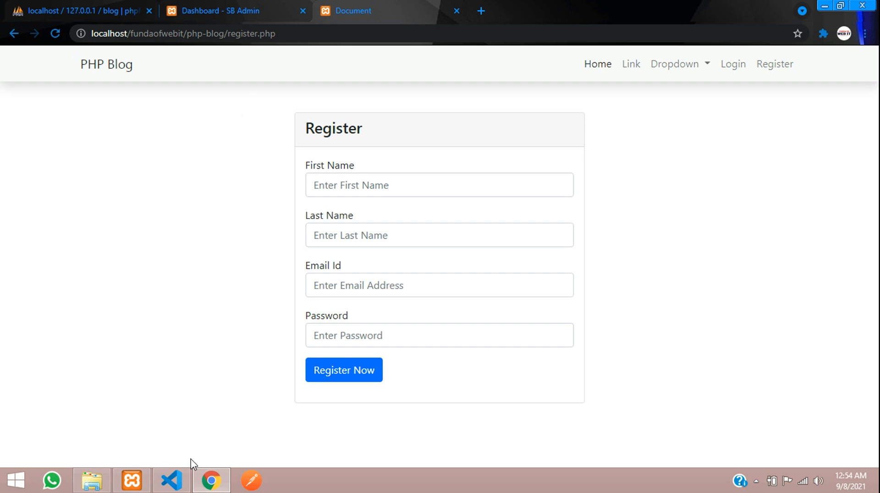
Step: Create a config folder inside admin holding a new empty dbcon.php file
left_click(171, 481)
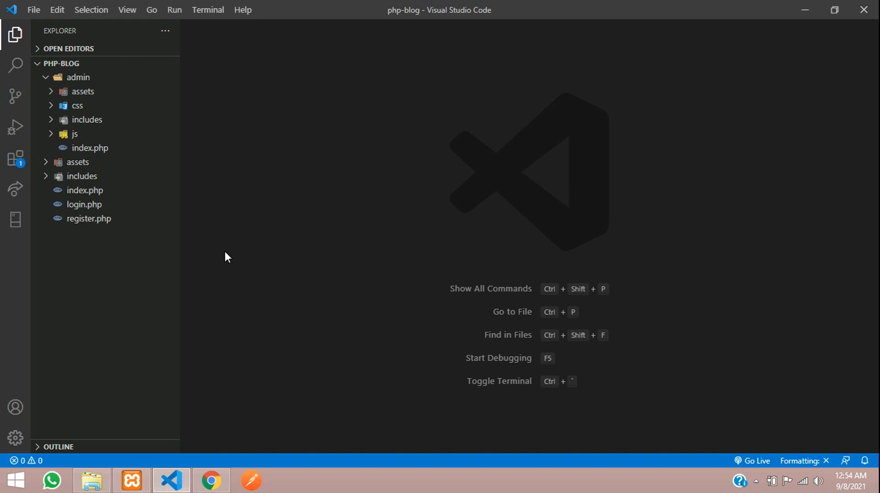
left_click(78, 77)
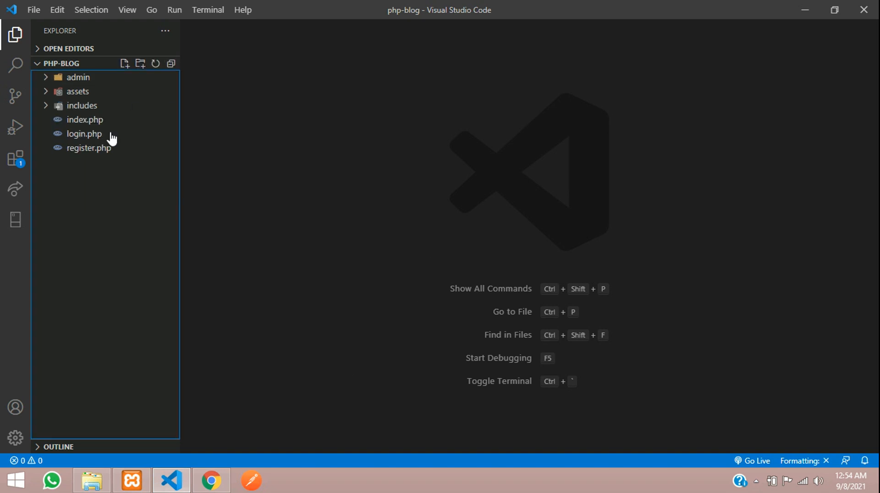
left_click(78, 77)
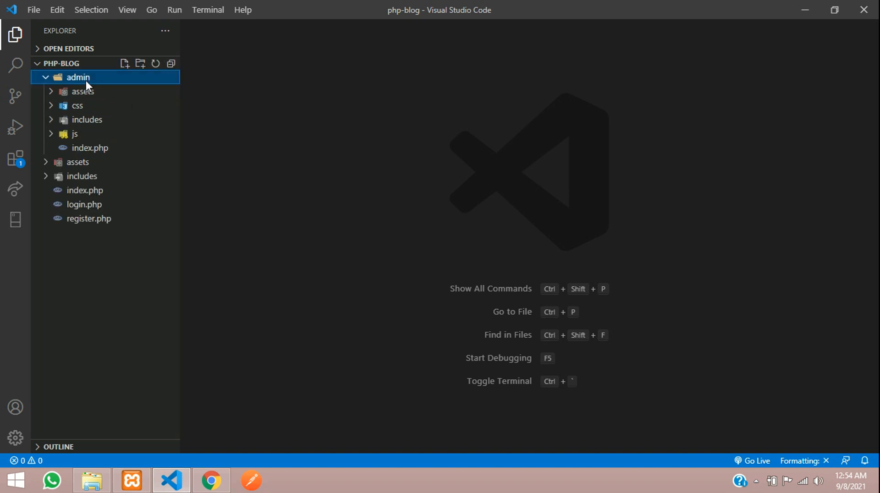
left_click(139, 63)
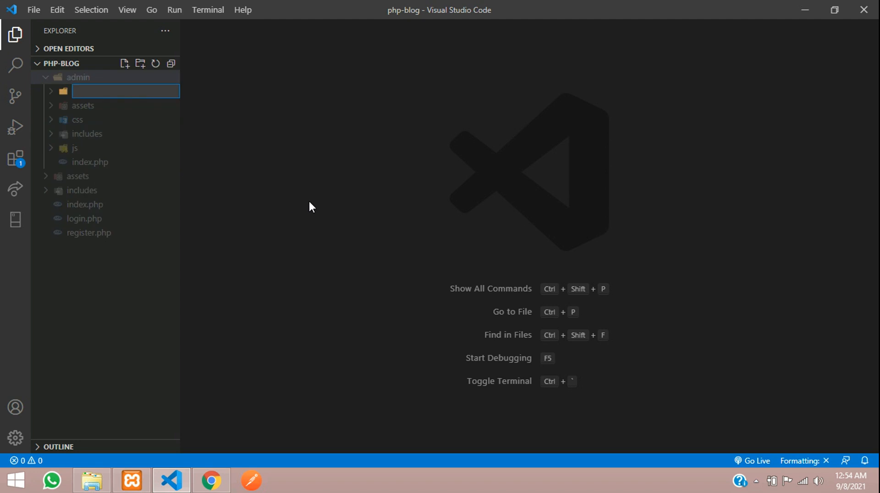
type("config")
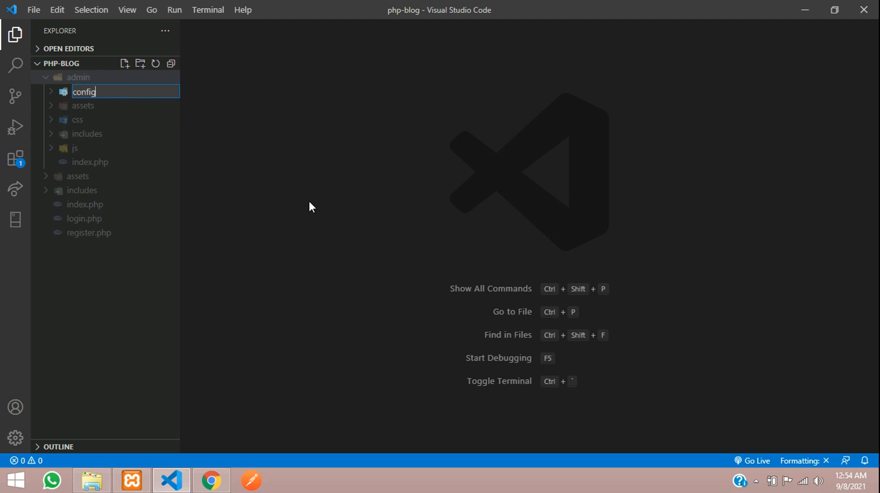
key("Return")
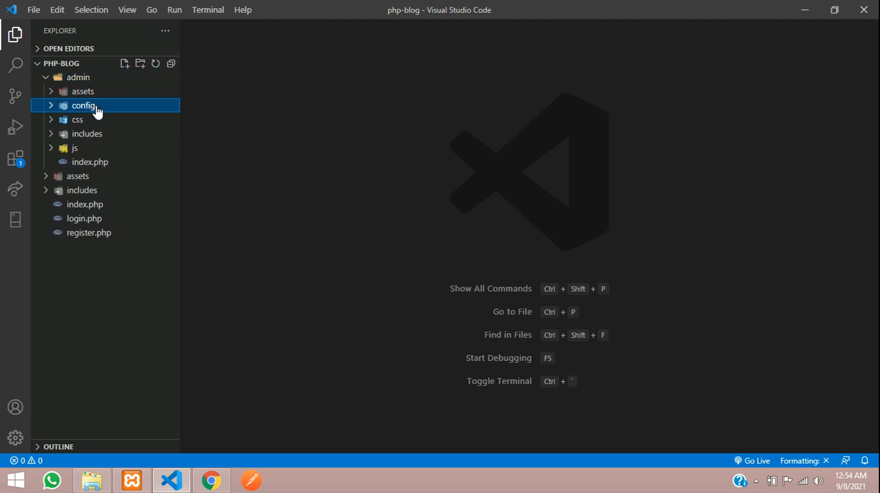
left_click(124, 64)
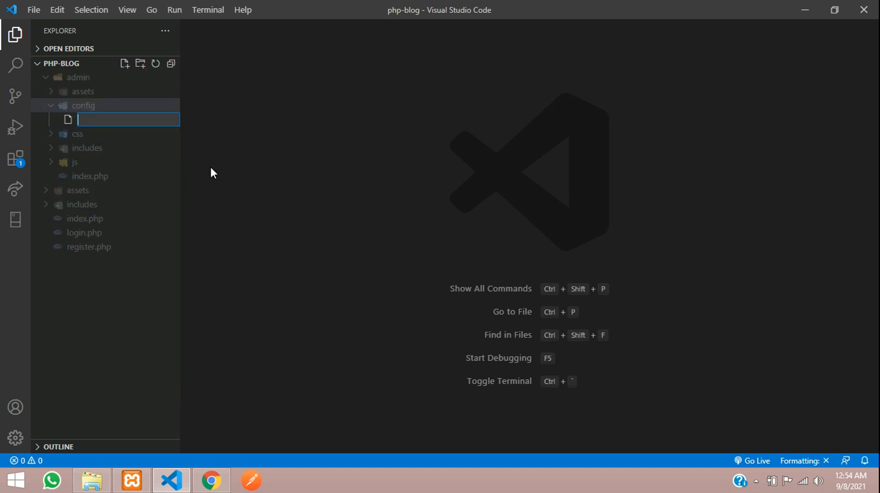
type("dbcon.php")
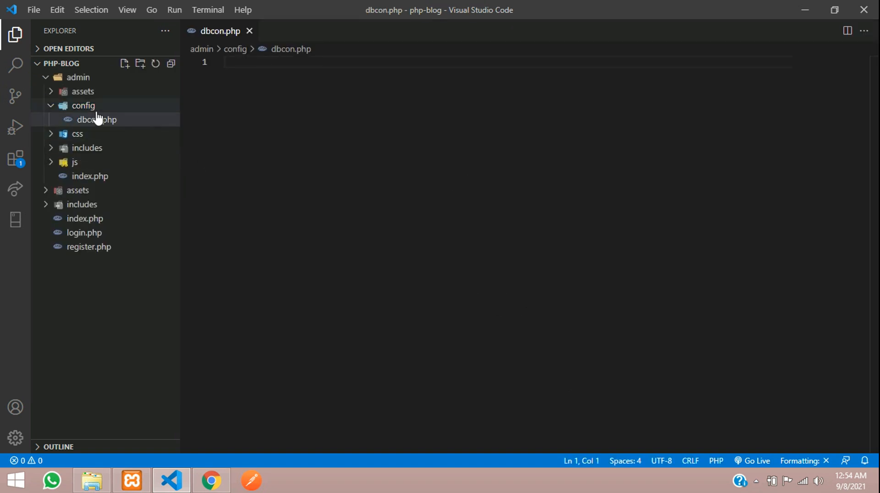
Step: Create an errors folder inside admin holding a new empty dberror.php file
left_click(84, 106)
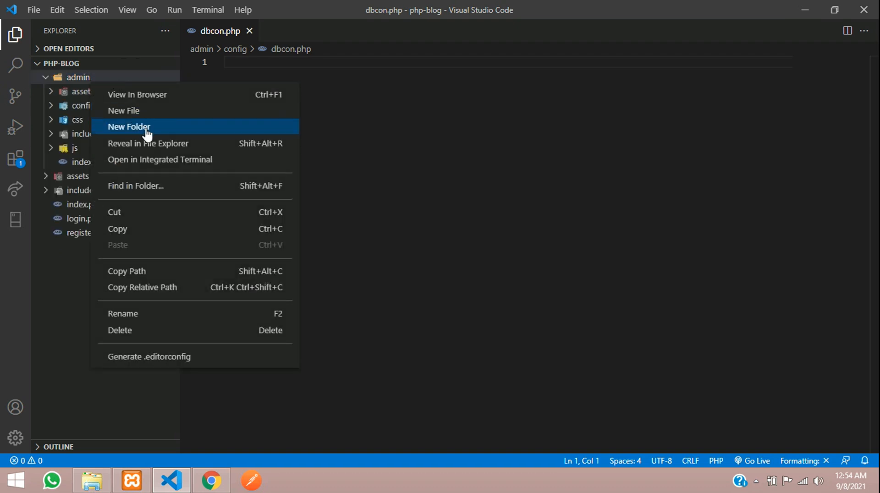
left_click(129, 127)
type("errors")
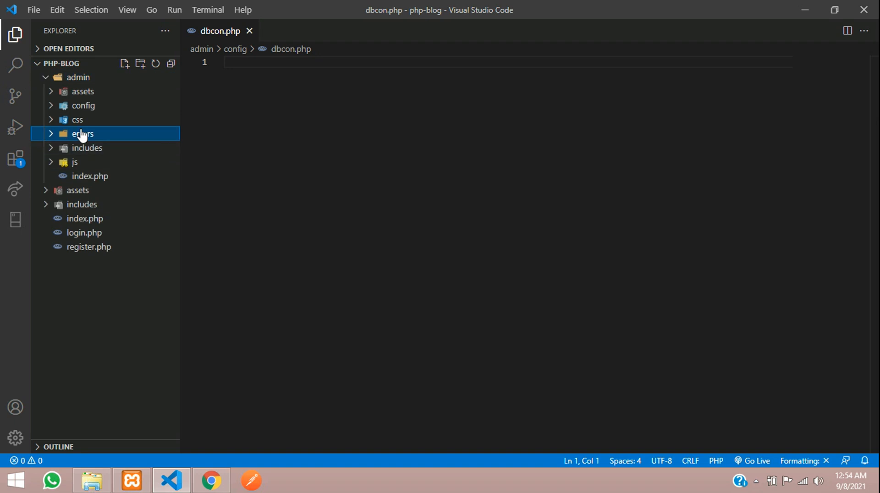
right_click(81, 134)
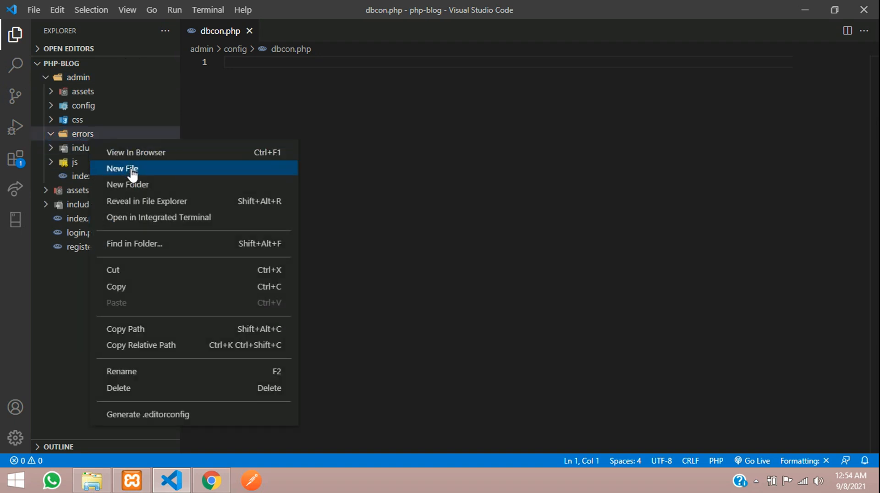
left_click(122, 169)
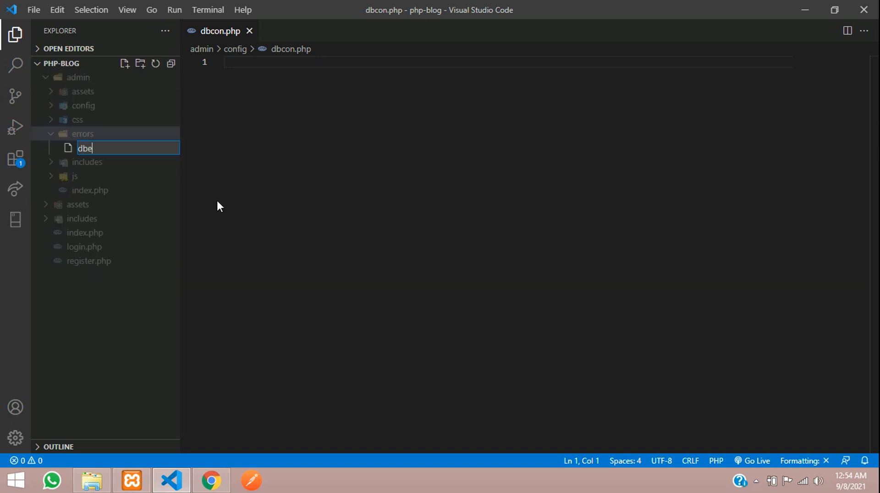
type("rror.php")
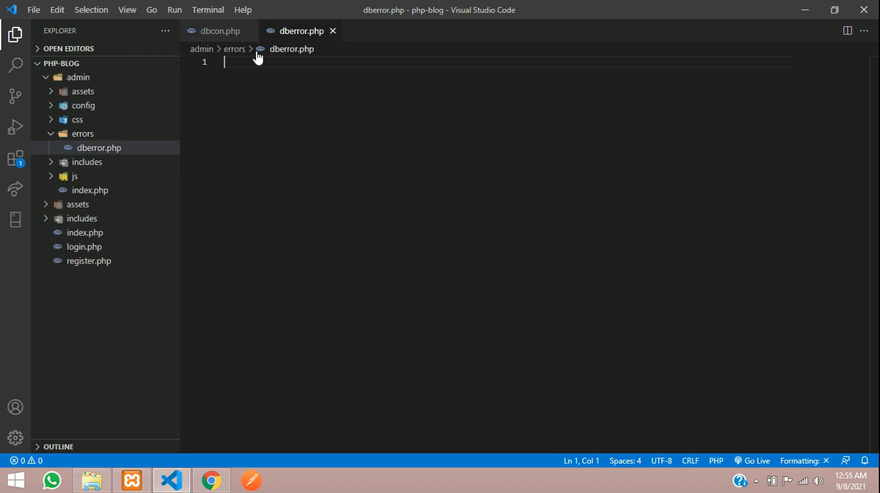
Step: Start dbcon.php with PHP tags and $host = "localhost"
left_click(100, 119)
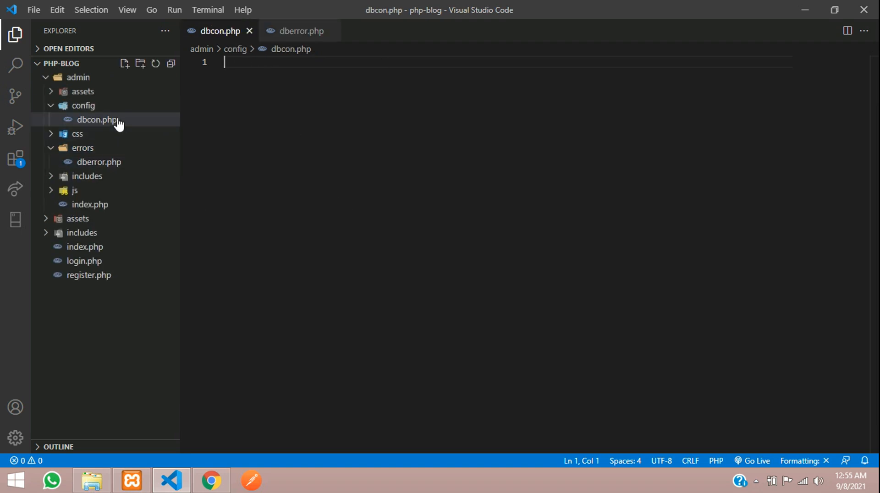
type("<?p")
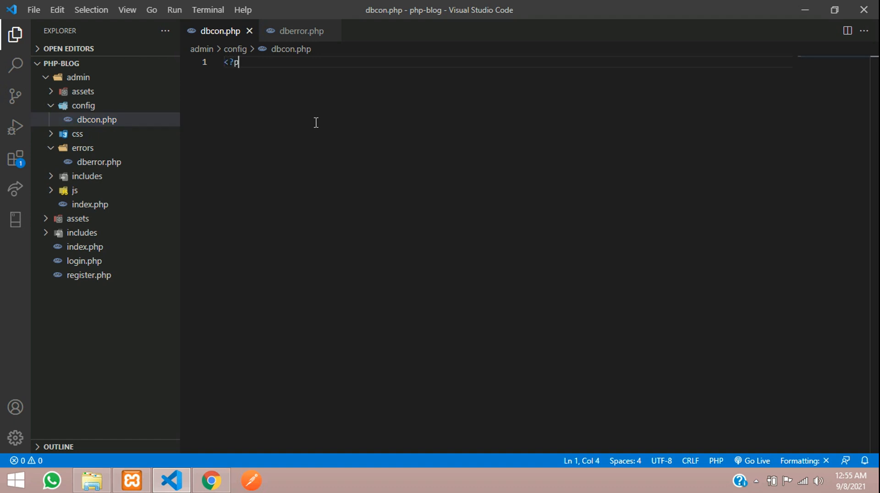
type("hp")
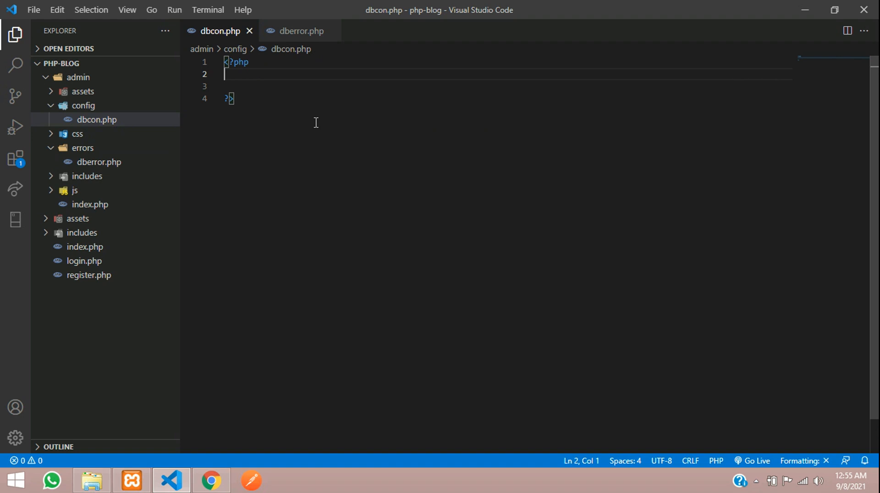
type("$")
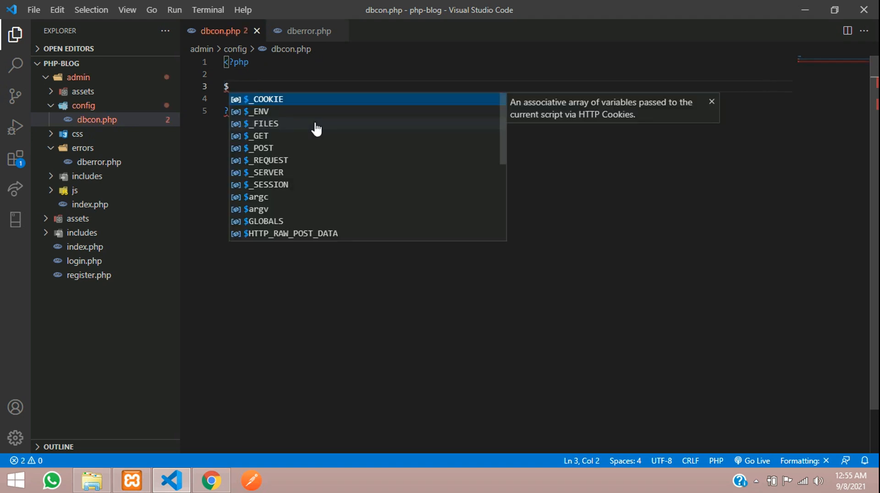
type("host = \";l\";")
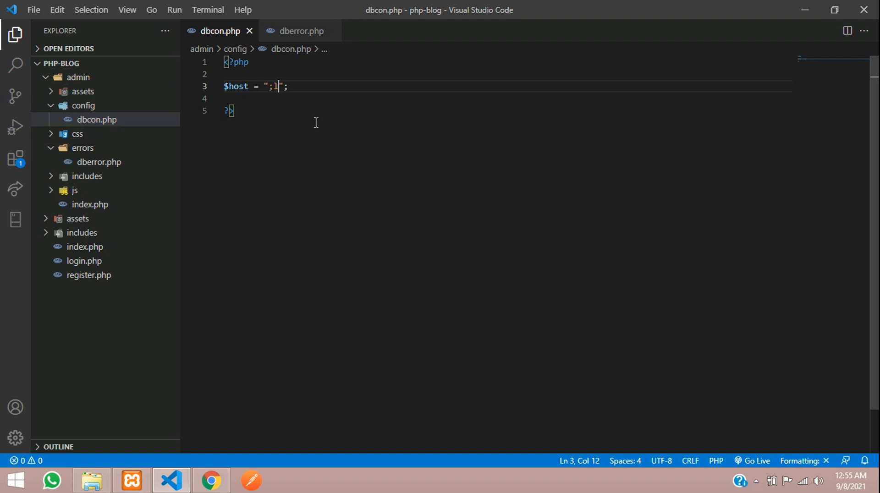
type("localhost")
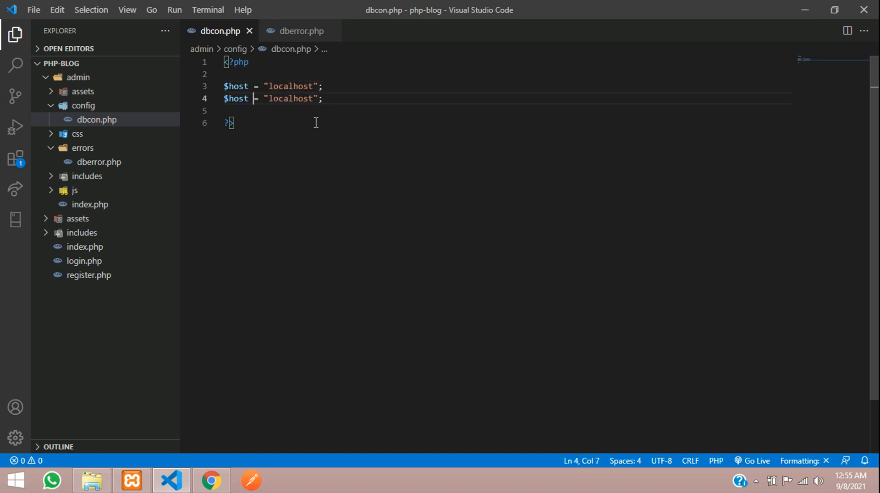
Step: Add $username = "root", an empty $password and $database = "blog"
double_click(237, 99)
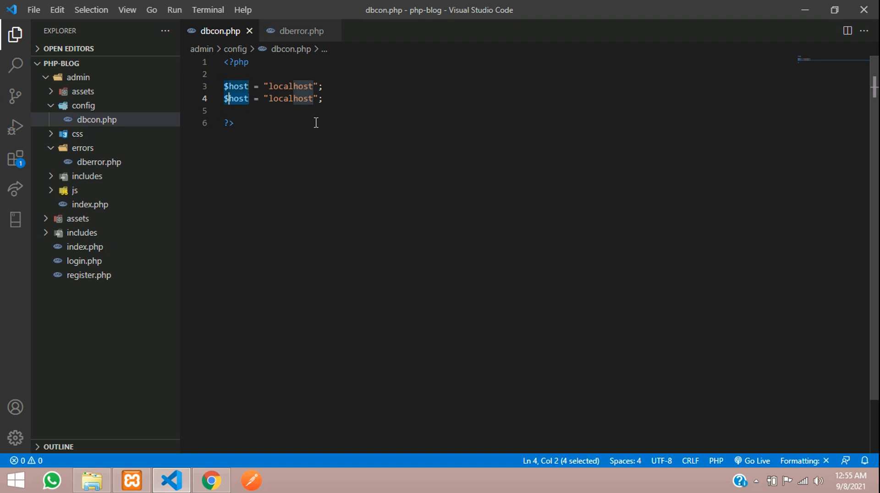
type("username")
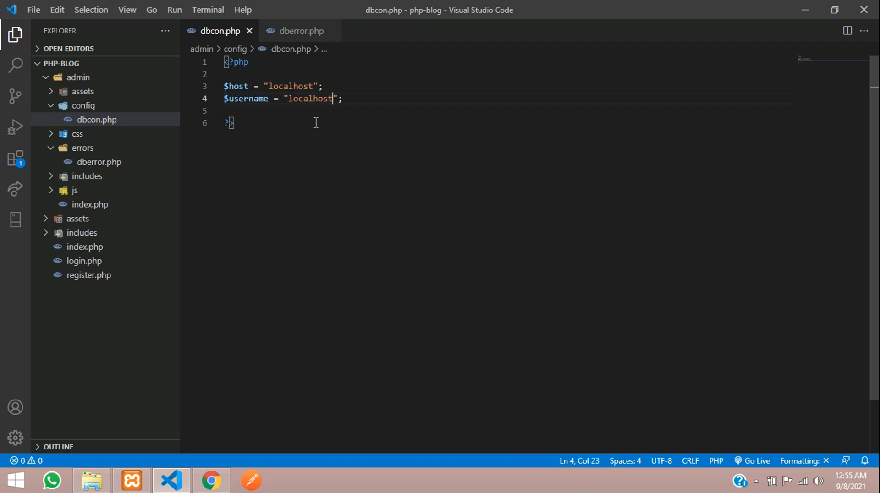
type("root")
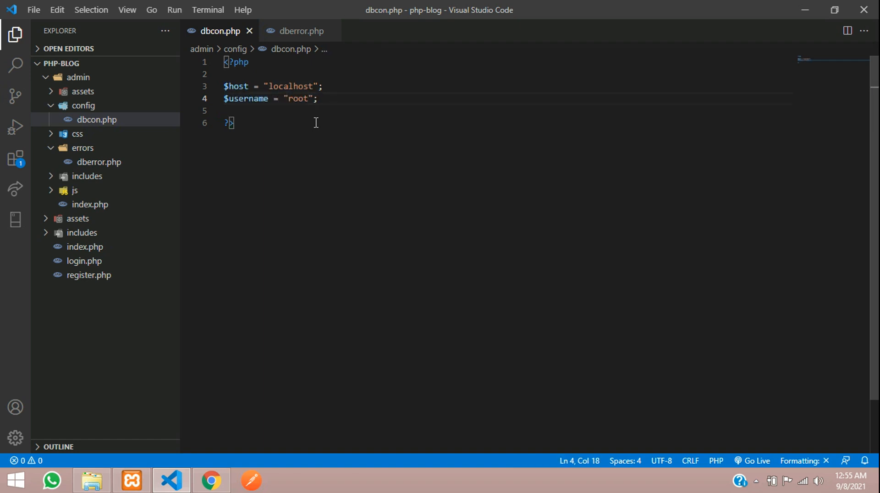
type("$username = \"\";")
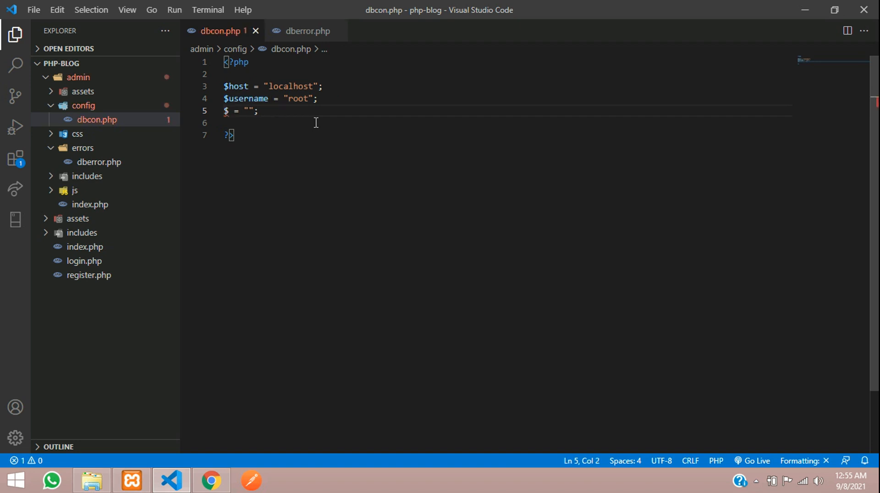
type("password")
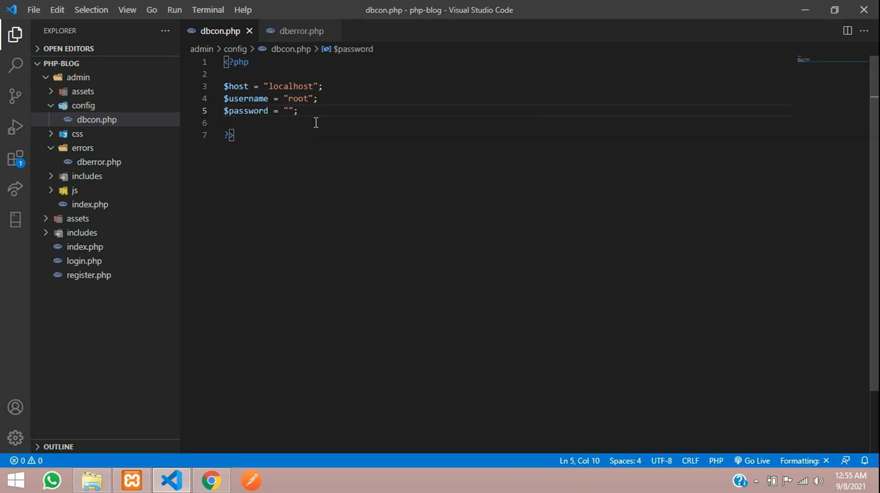
type("$d = \"\";")
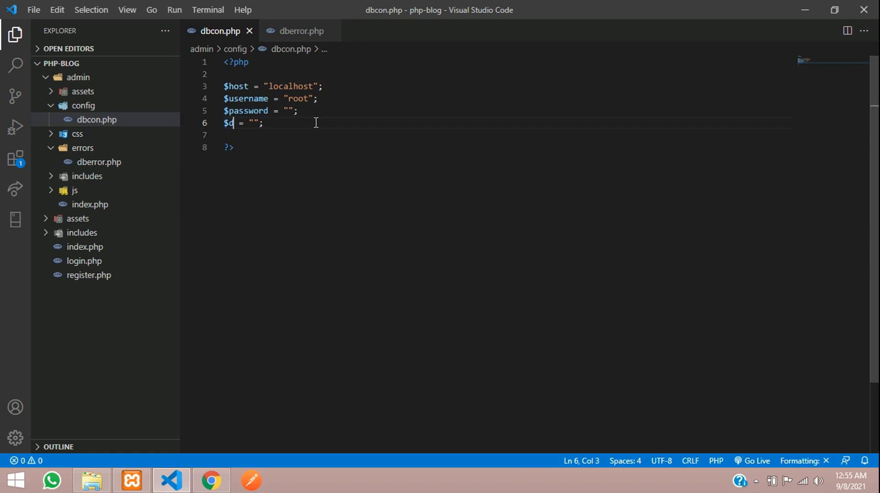
type("atabase")
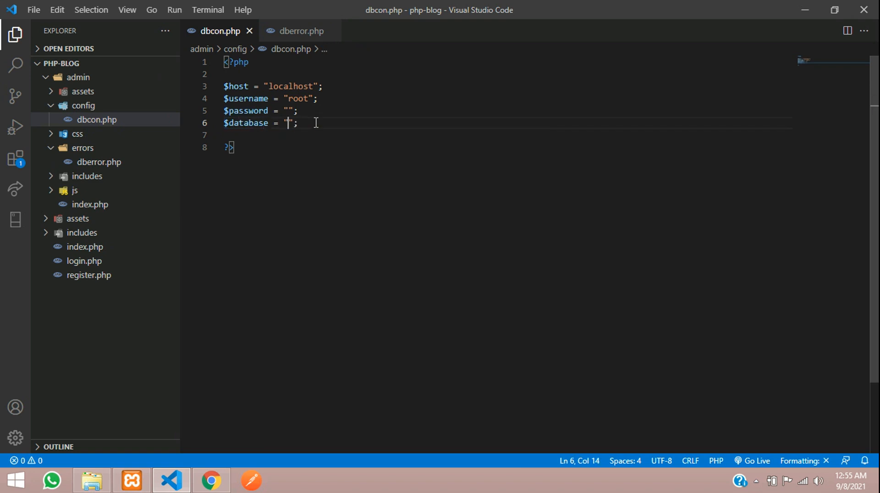
type("blog")
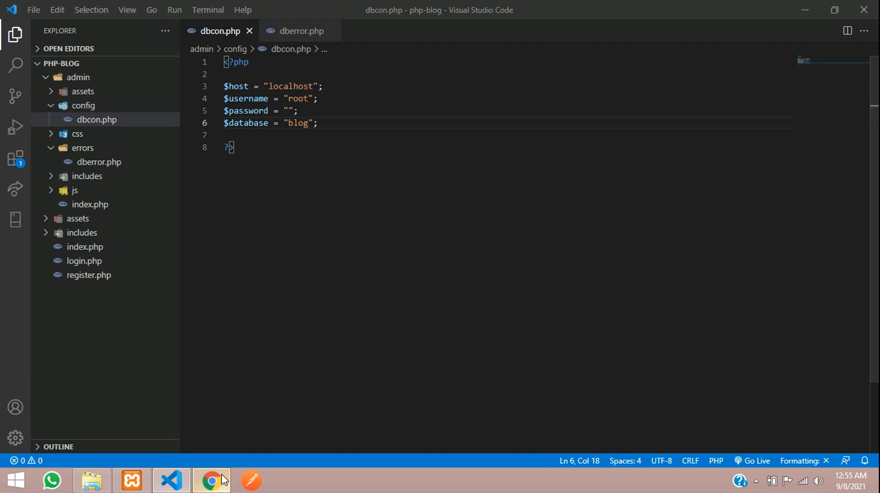
Step: Check in phpMyAdmin that the blog database exists and is empty, then return to the editor
left_click(210, 481)
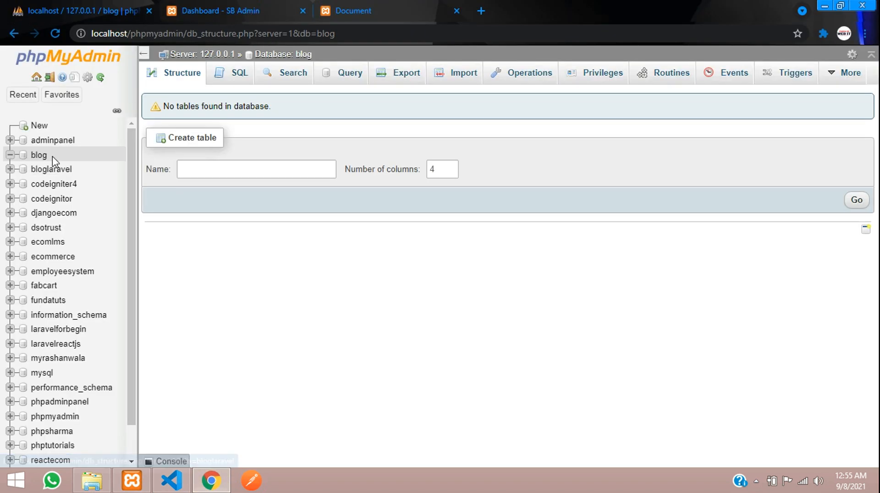
left_click(38, 155)
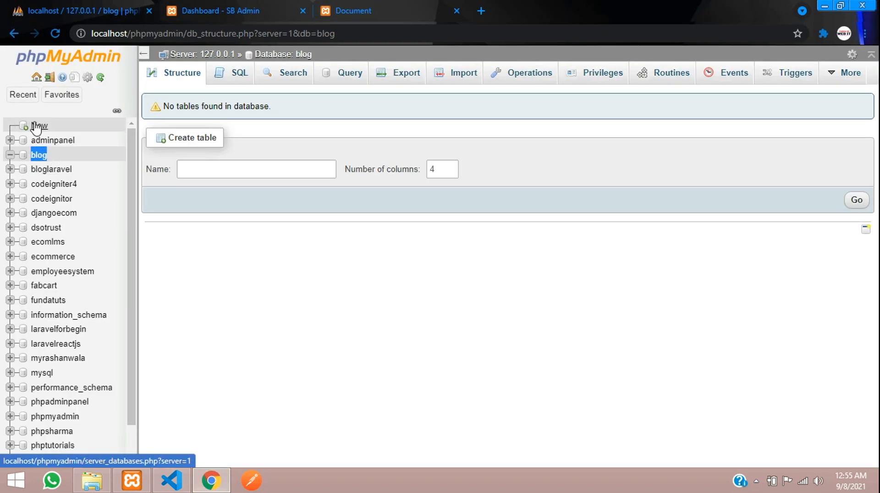
mouse_move(51, 169)
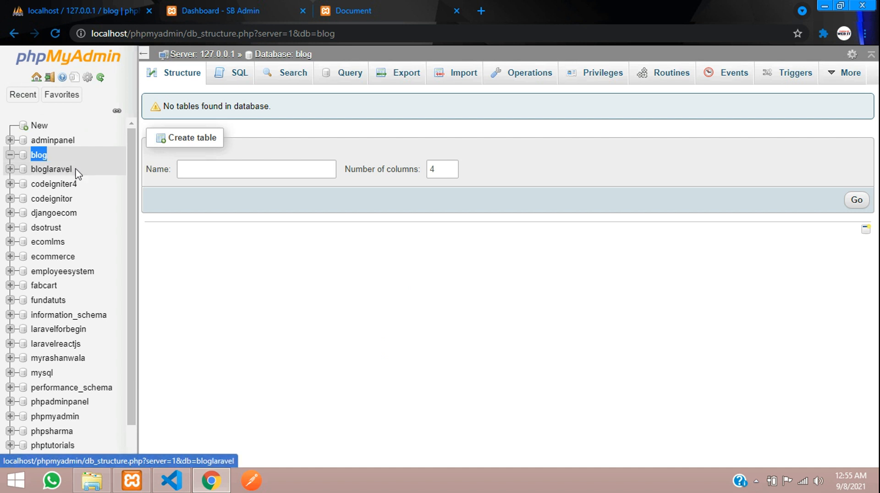
mouse_move(249, 144)
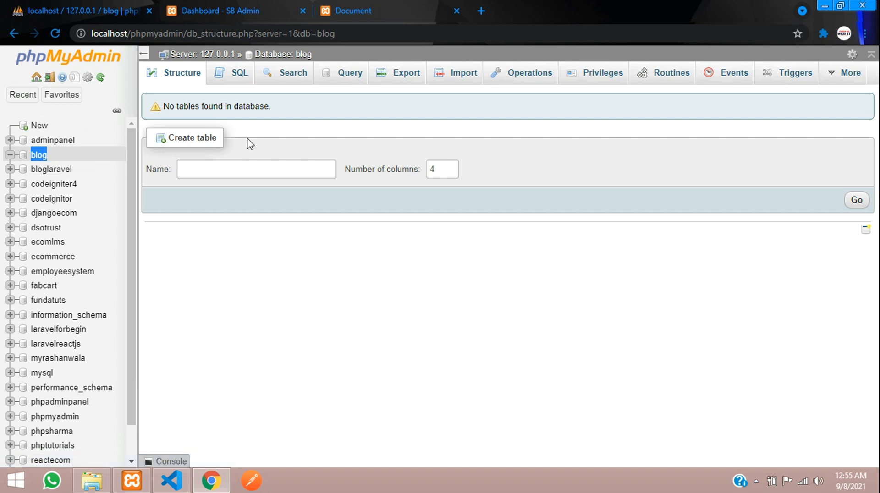
left_click(172, 481)
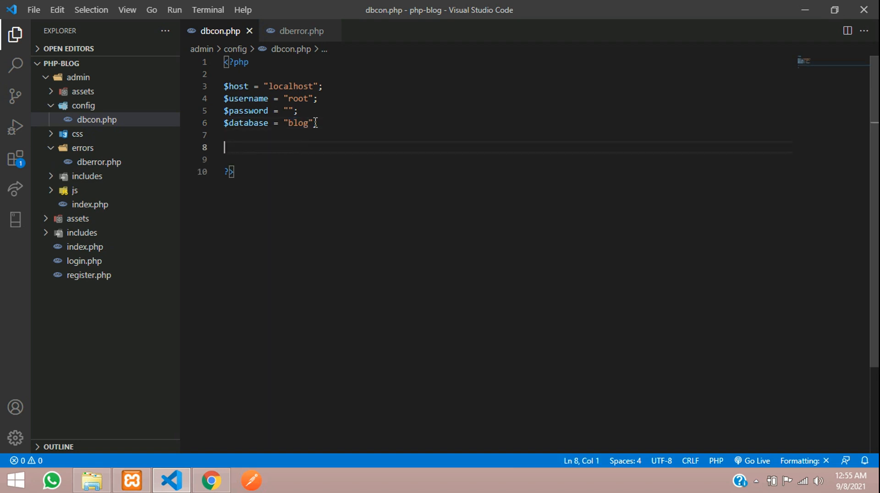
Step: Write the $con = mysqli_connect(); line in dbcon.php
type("$")
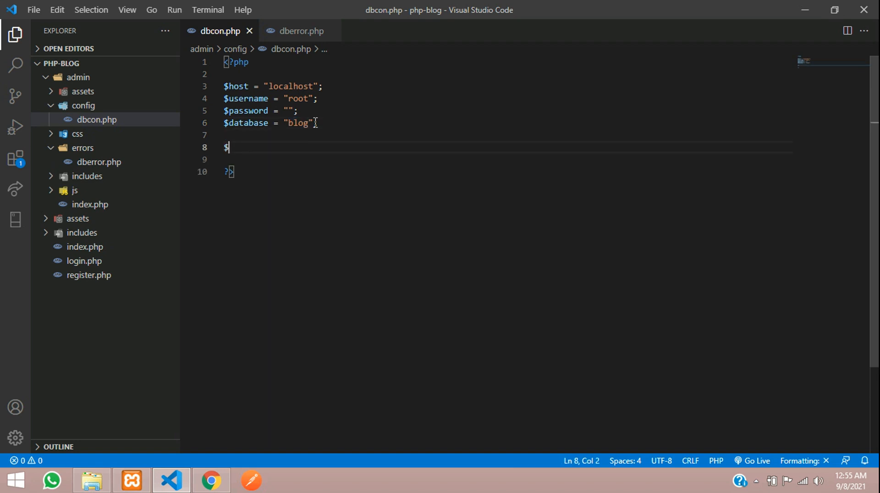
type("con")
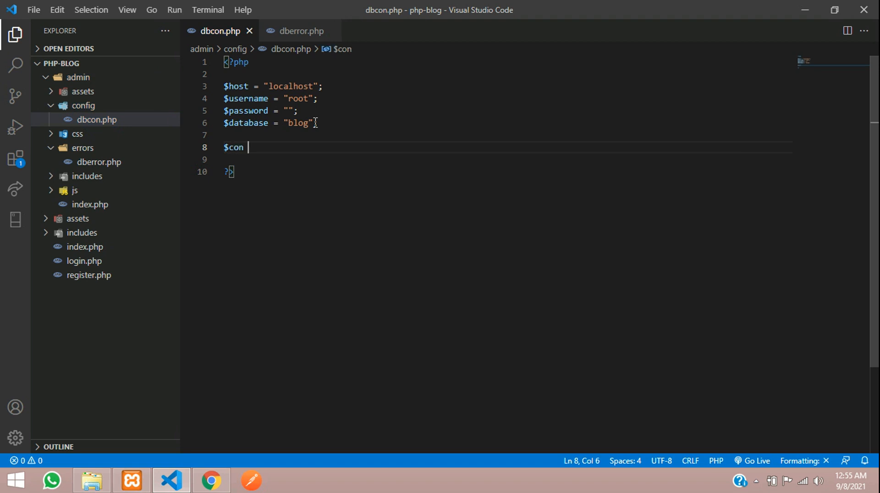
type("= m")
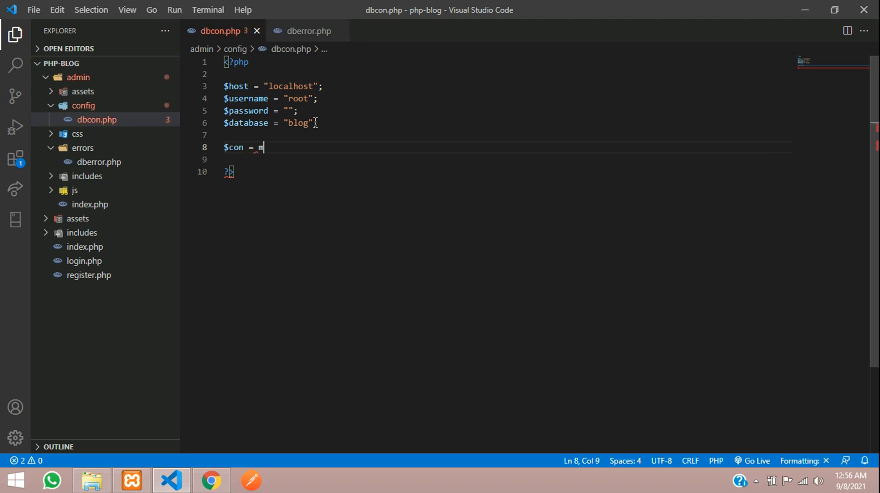
type("ysqli_connect")
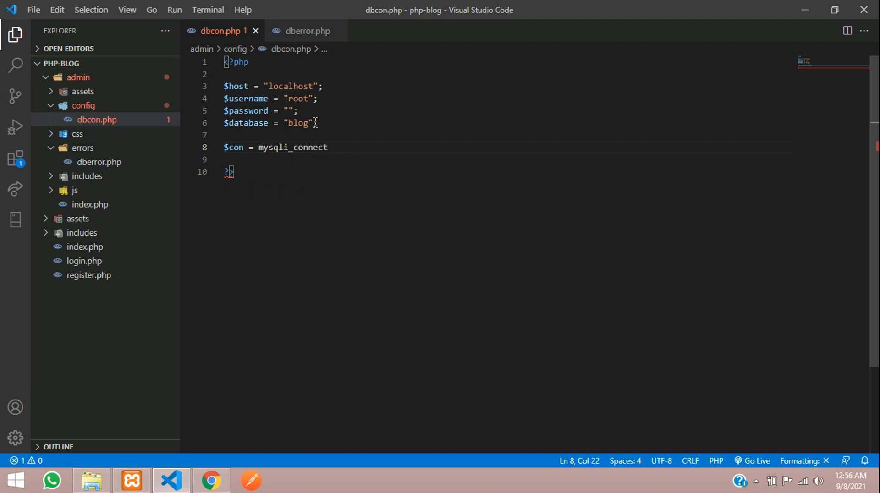
type("()")
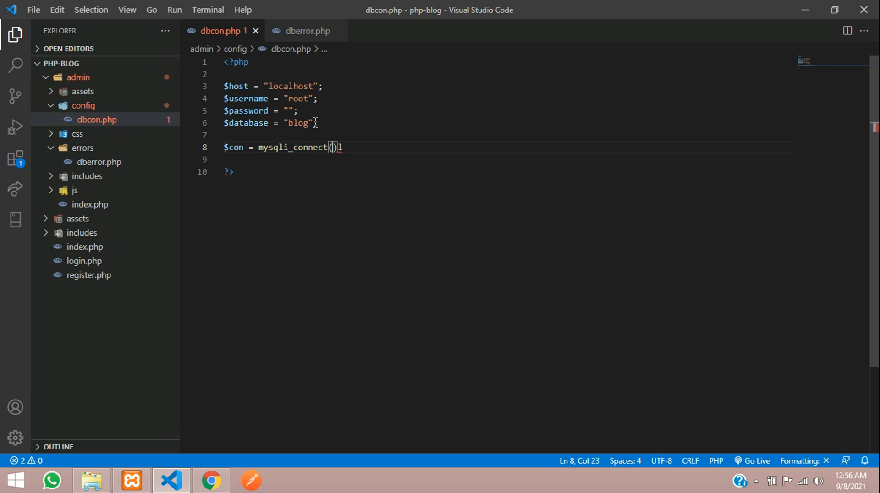
type(";")
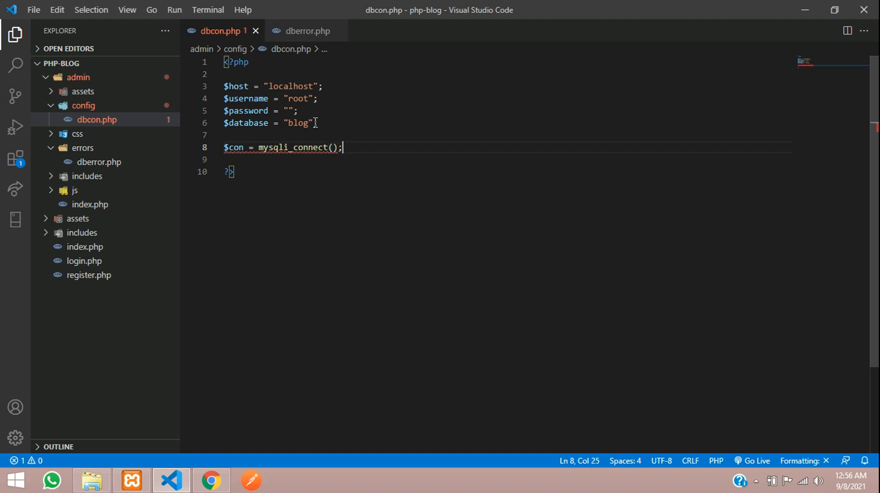
Step: Pass "$host", "$username", "$password" and "$database" as the connect arguments
type("\"\"")
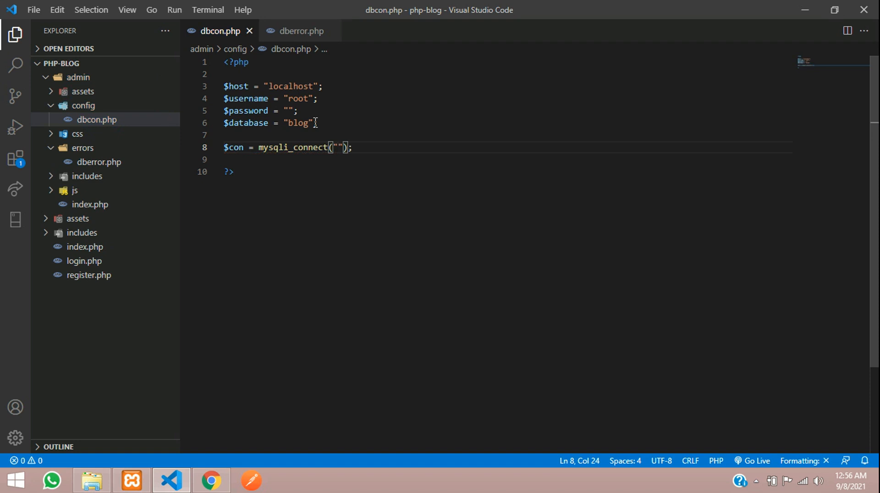
type("$")
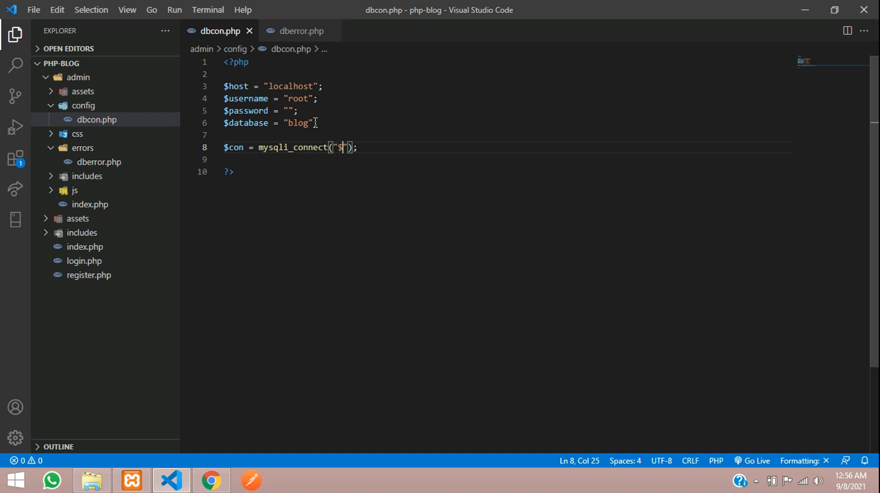
type("host\",")
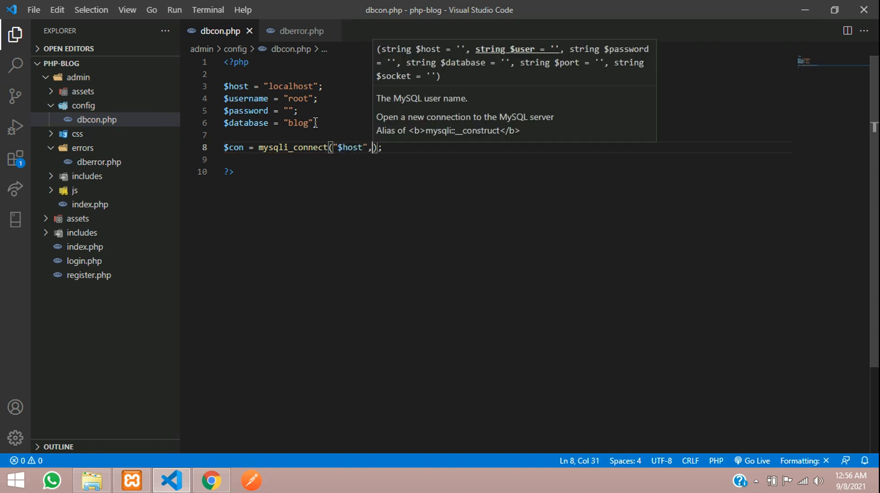
type("\"$user\"")
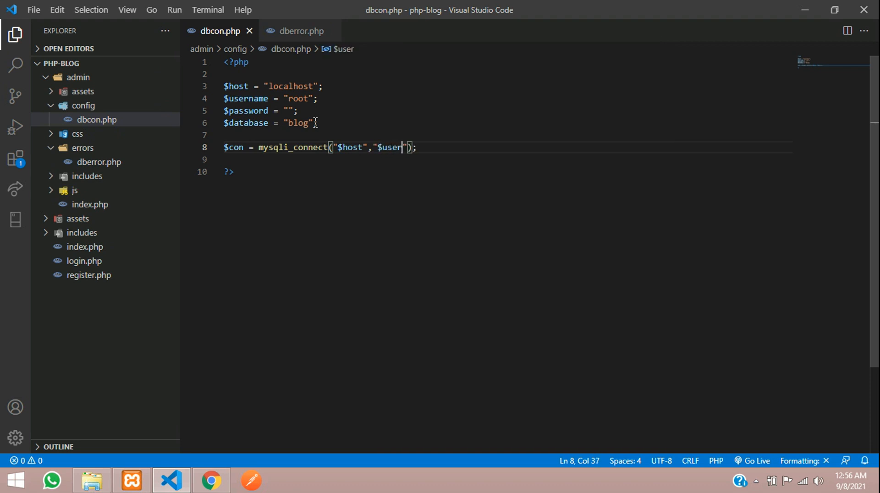
type("name\",")
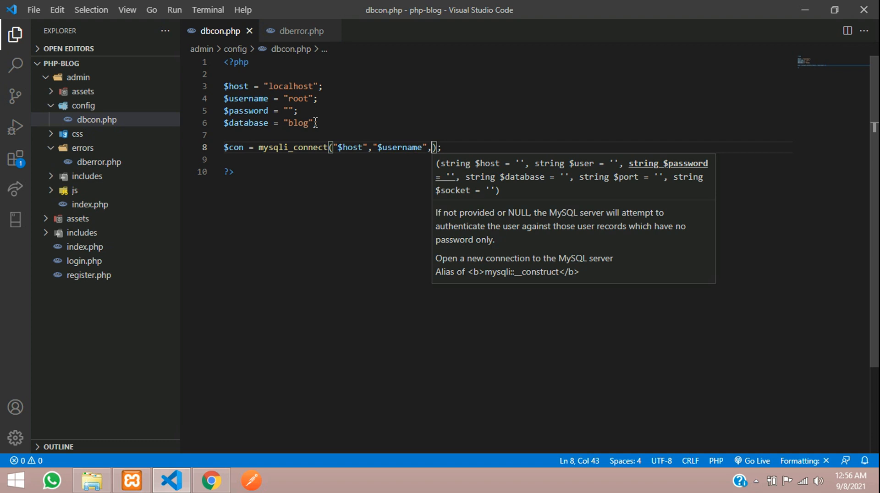
type("\"\"")
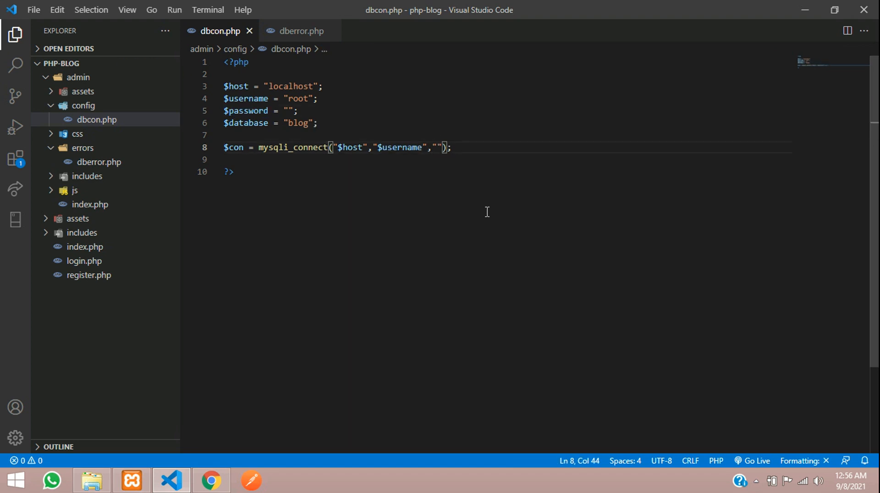
type("$password\",\"")
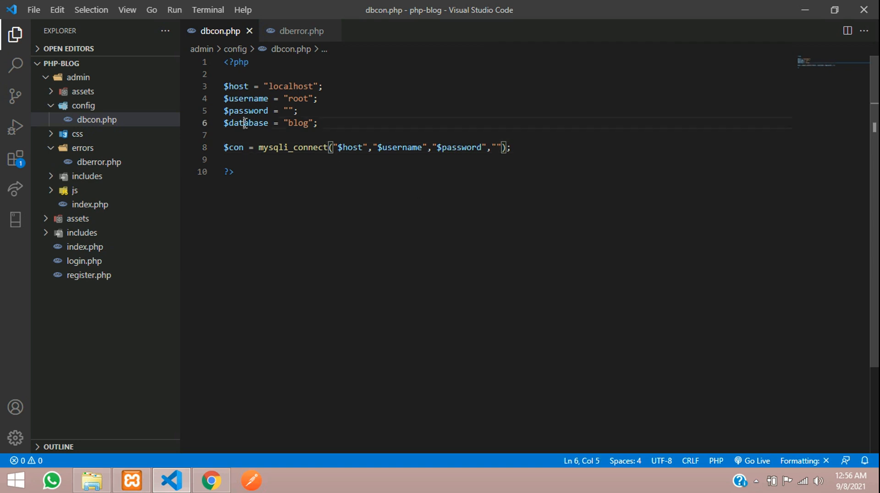
left_click(495, 148)
type("$database")
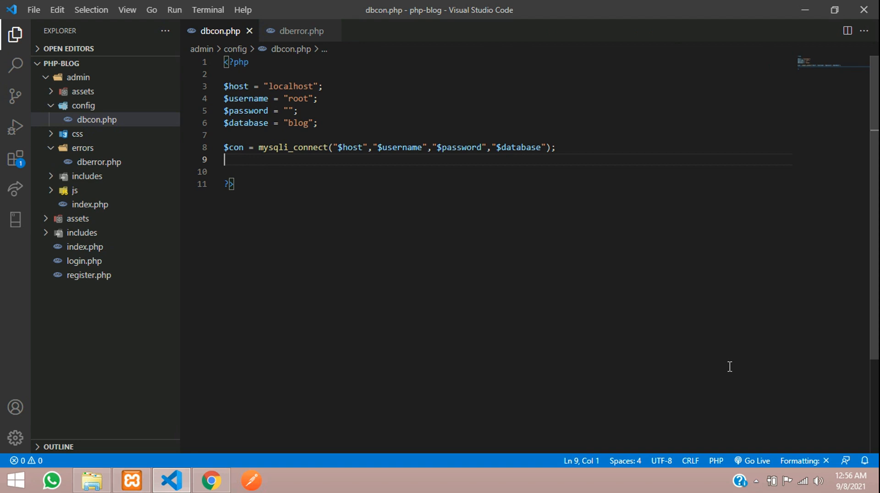
Step: Add an if(!$con) block with a header("Location:") redirect
type("if()")
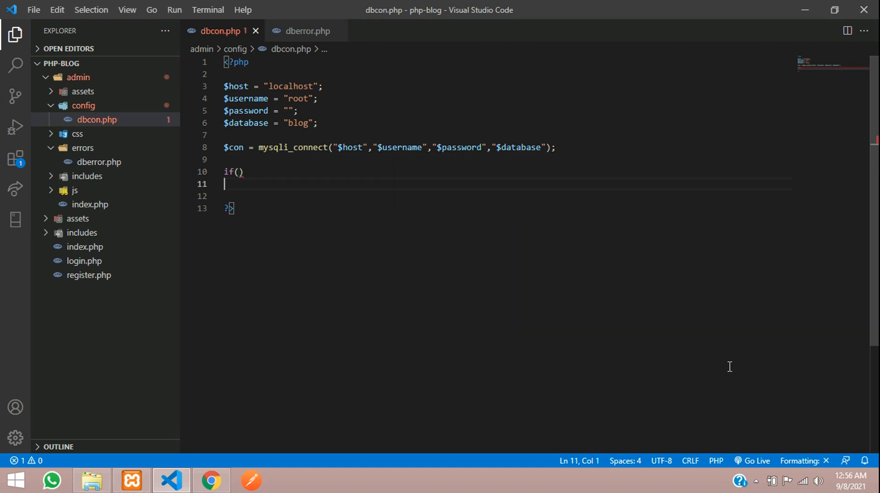
type("{")
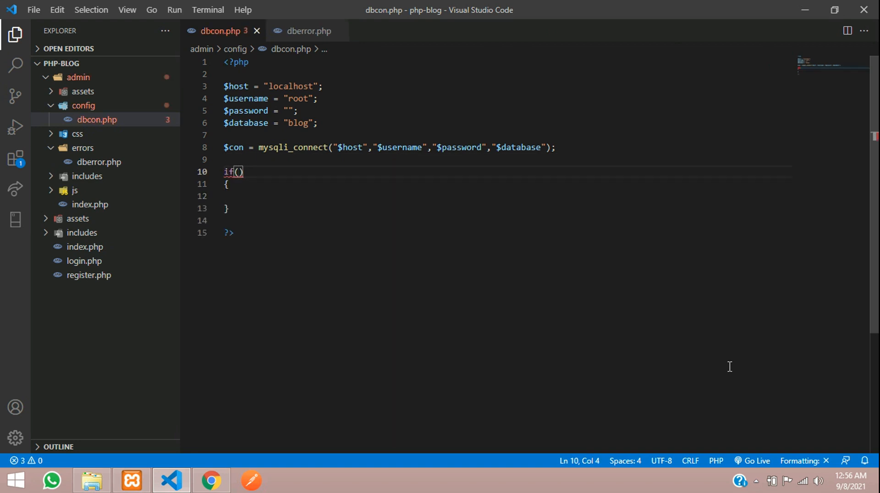
type("!$con")
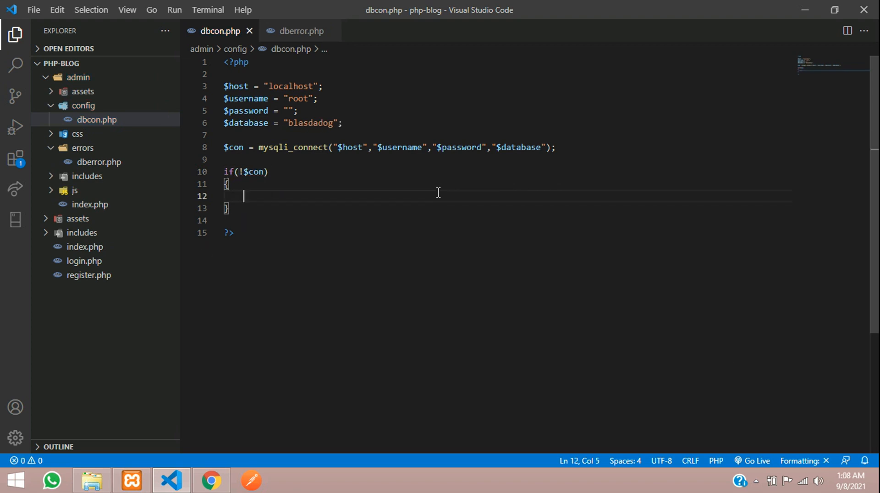
type("header(\"\");")
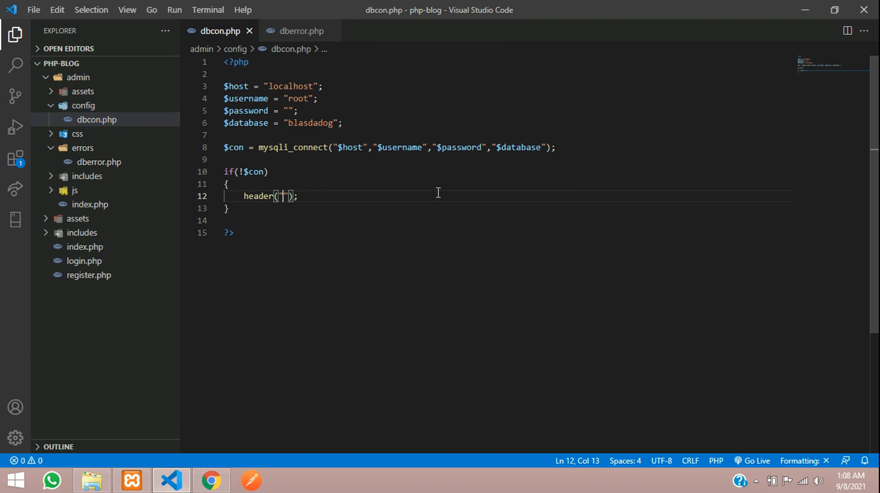
type("Location")
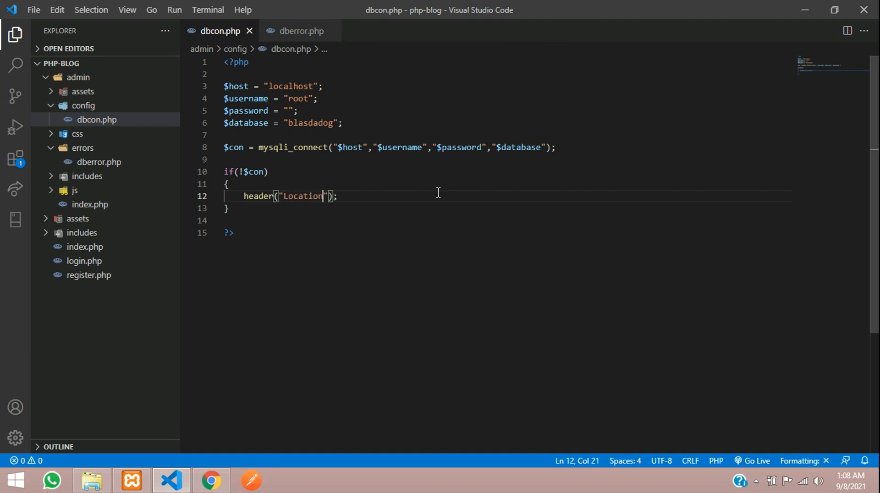
type(":")
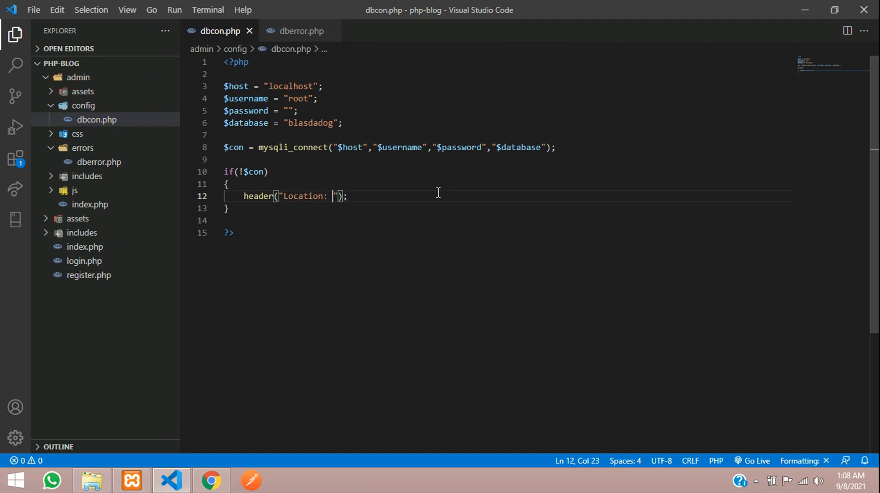
Step: Point the redirect to errors/dberror.php and finish the statement
type("error")
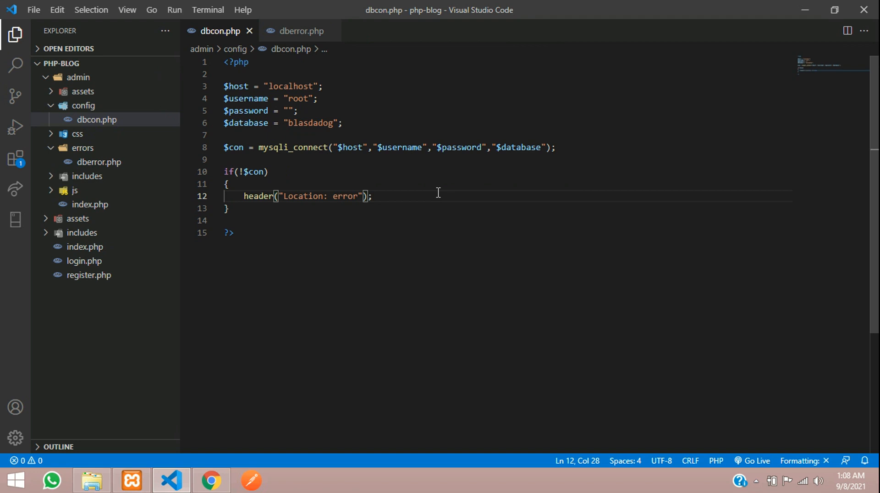
type("s/")
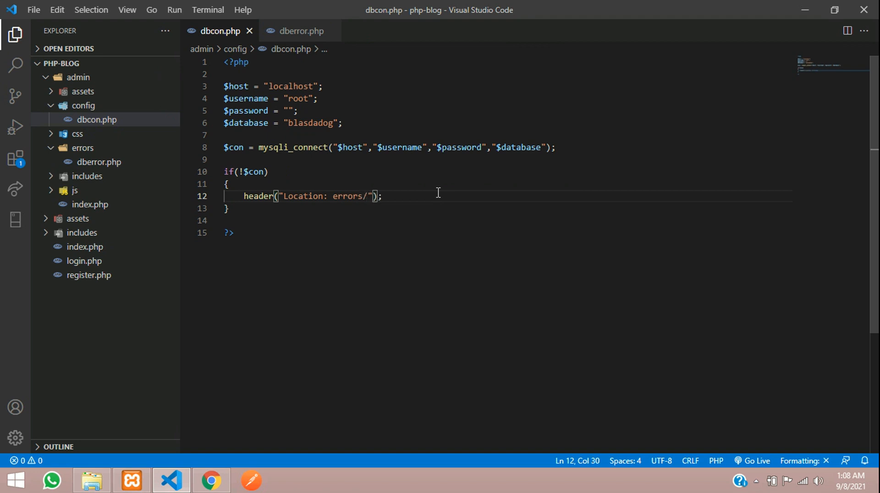
type("dberror")
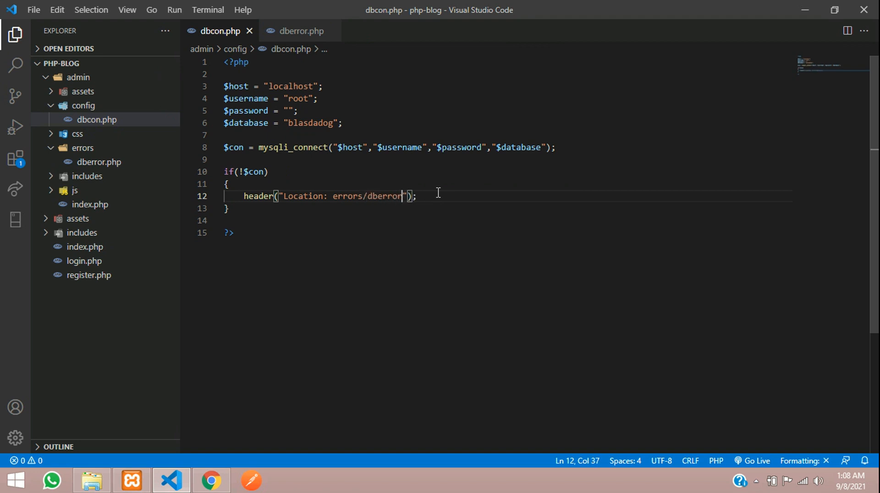
type(".php")
type("die(")
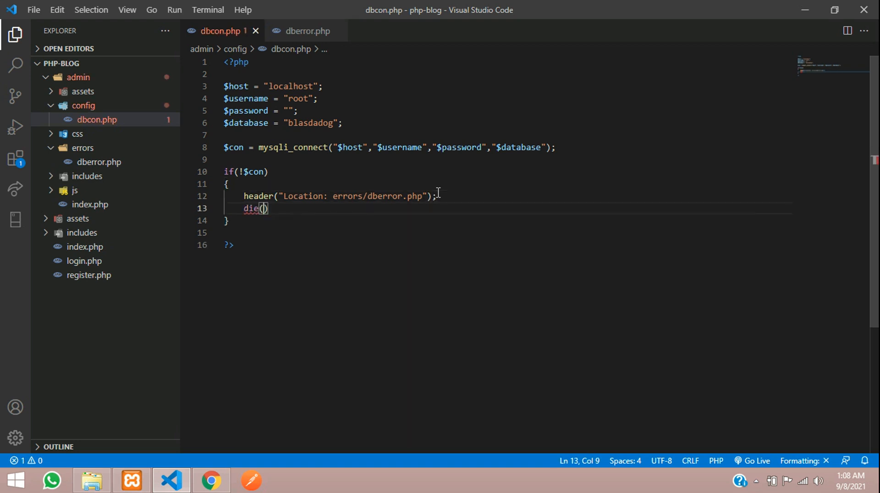
type(";")
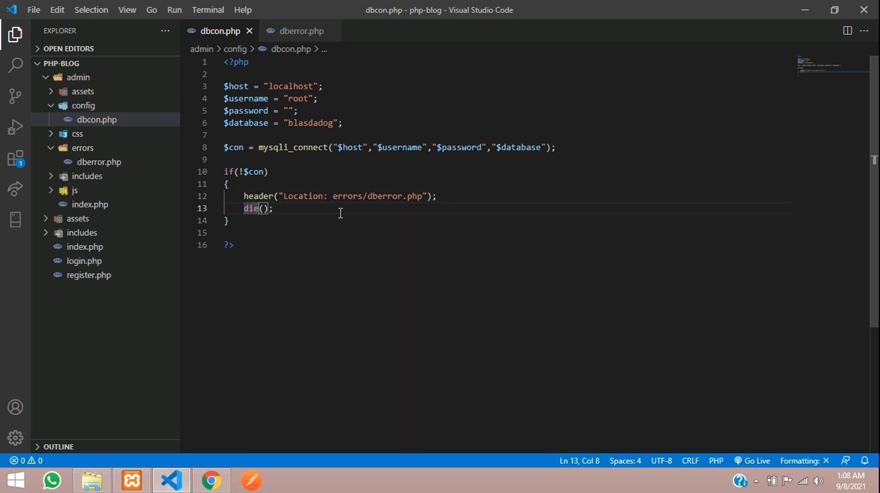
left_click(332, 196)
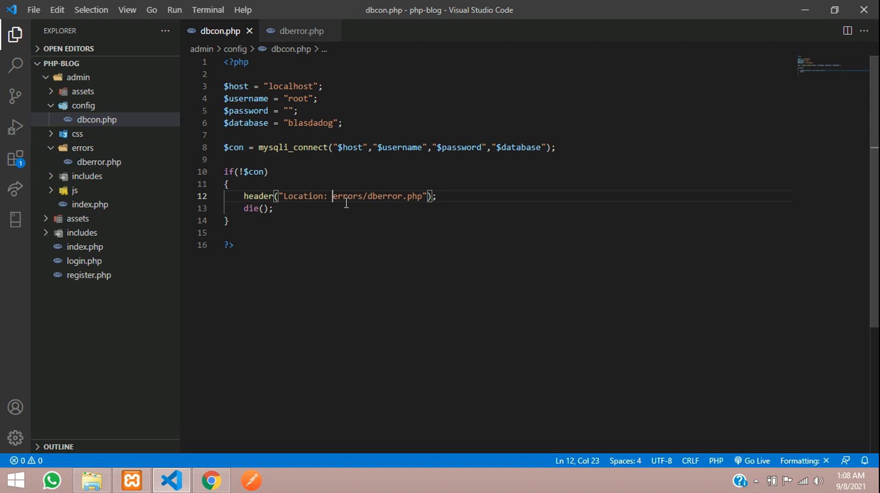
mouse_move(77, 77)
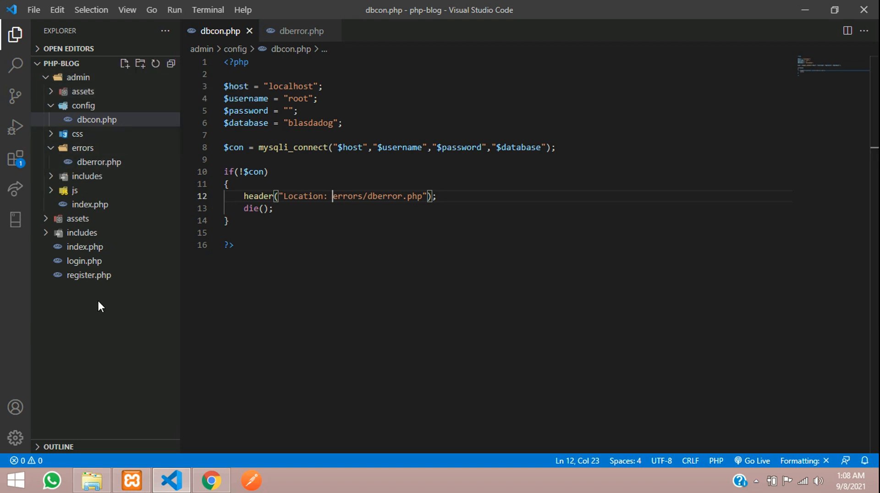
Step: Visit the admin errors/dberror.php address in Chrome, then return to the editor
left_click(211, 481)
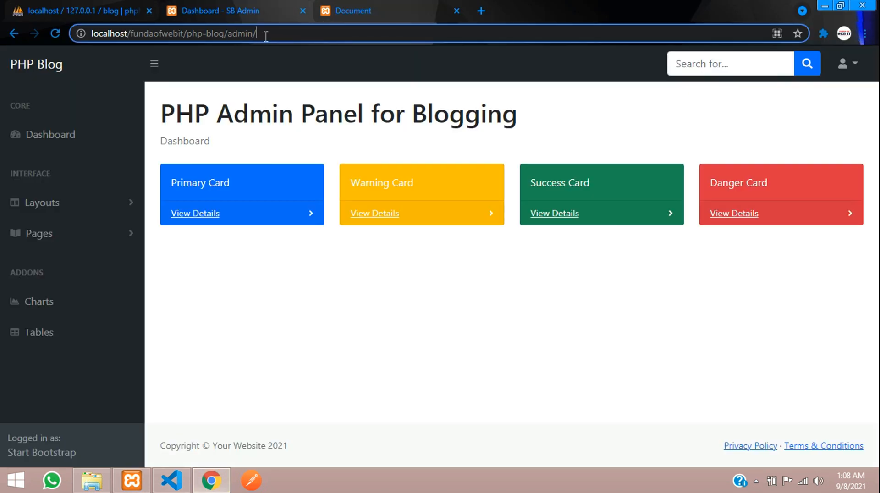
type("errors/dberror.php")
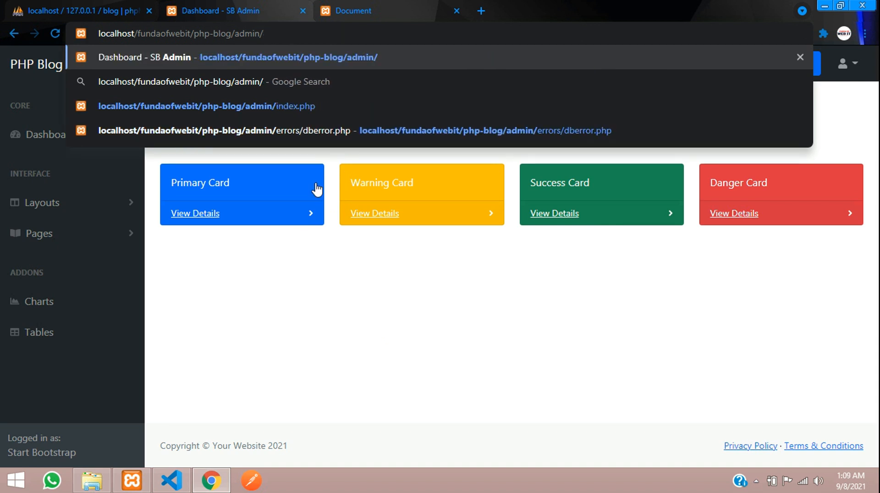
left_click(171, 481)
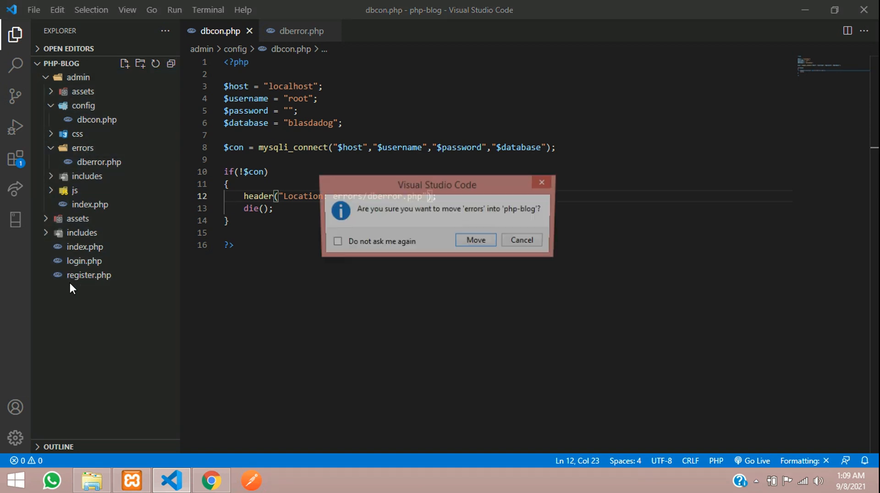
Step: Move the errors folder to the php-blog root and confirm dberror.php sits inside it
left_click(521, 239)
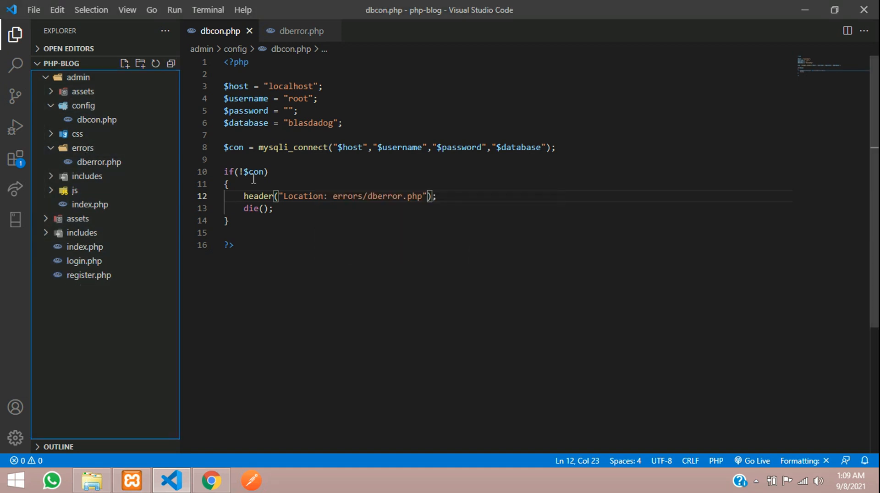
left_click(77, 77)
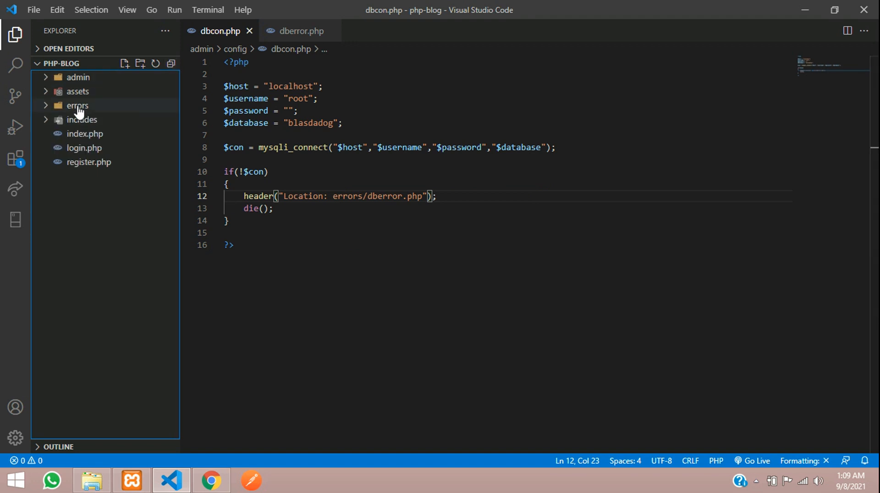
left_click(78, 77)
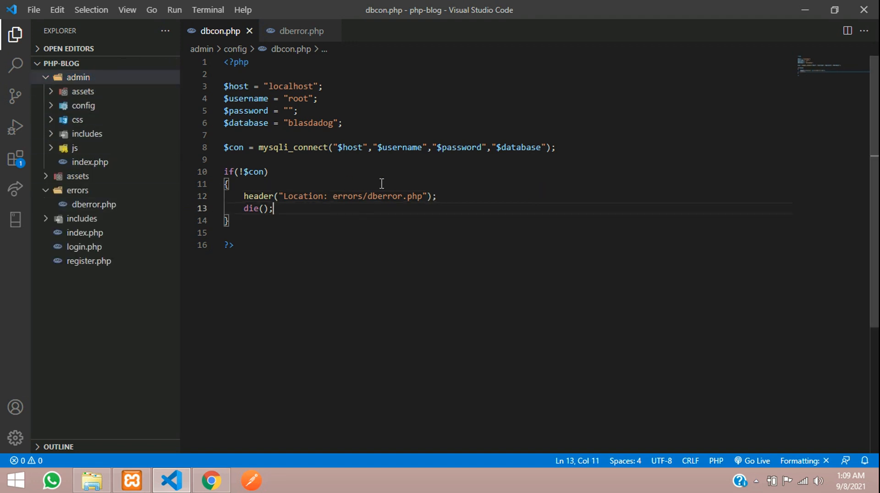
Step: Change the redirect path to ../errors/dberror.php and restore the database name to "blog"
left_click(356, 196)
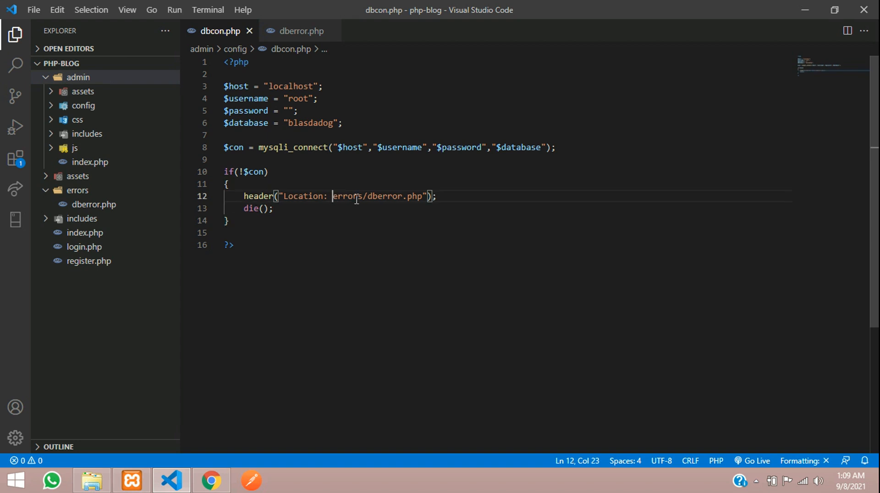
type("../")
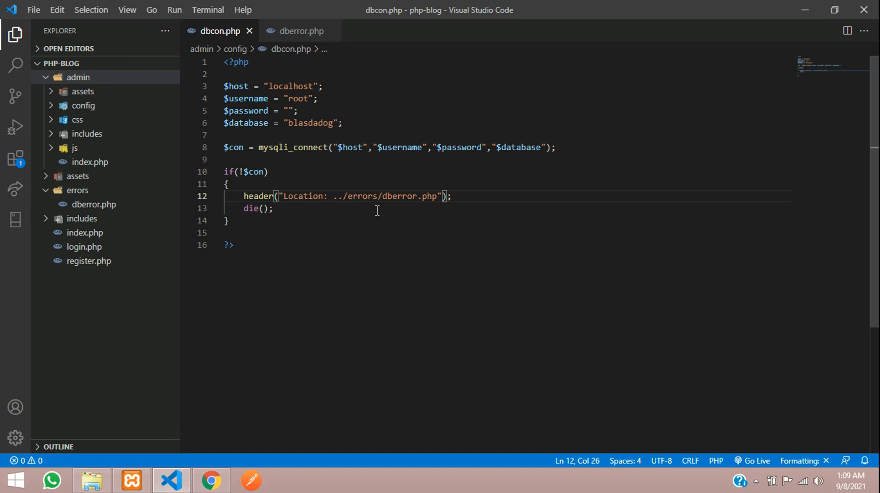
mouse_move(199, 49)
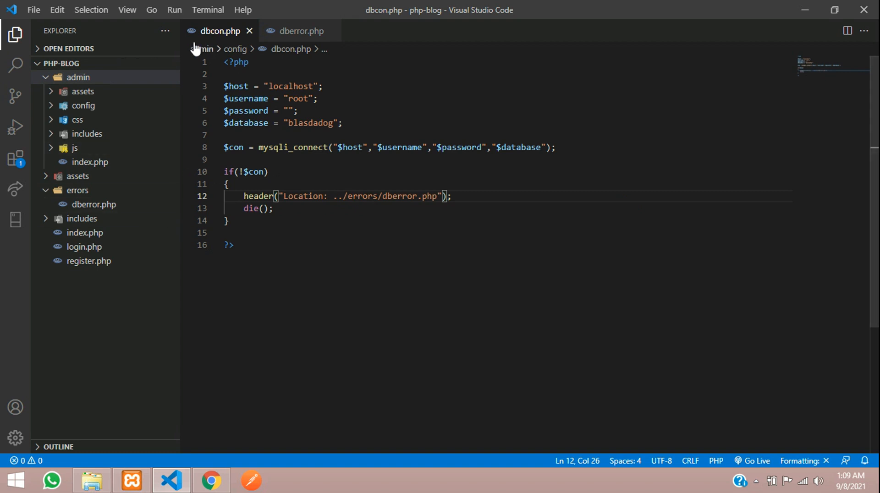
left_click(95, 119)
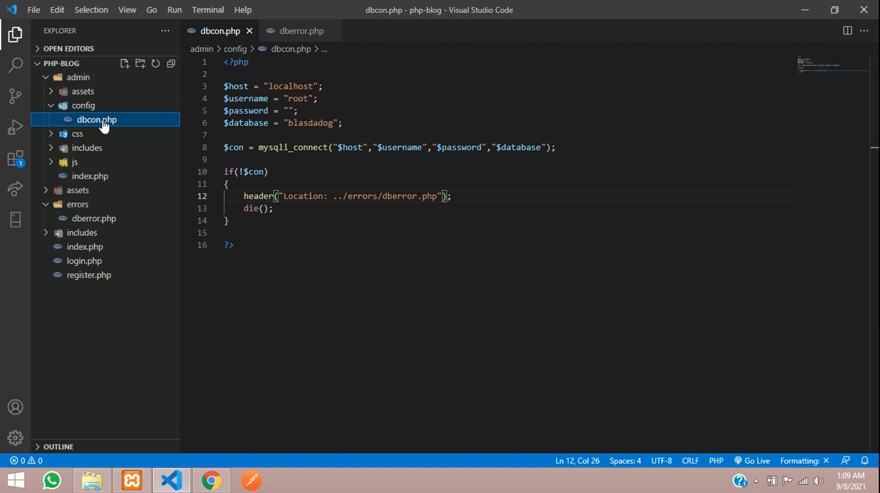
mouse_move(90, 176)
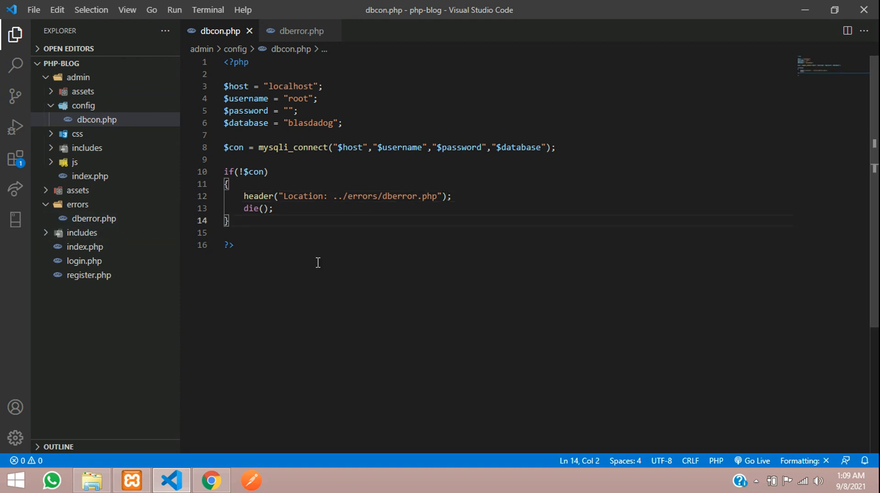
mouse_move(352, 203)
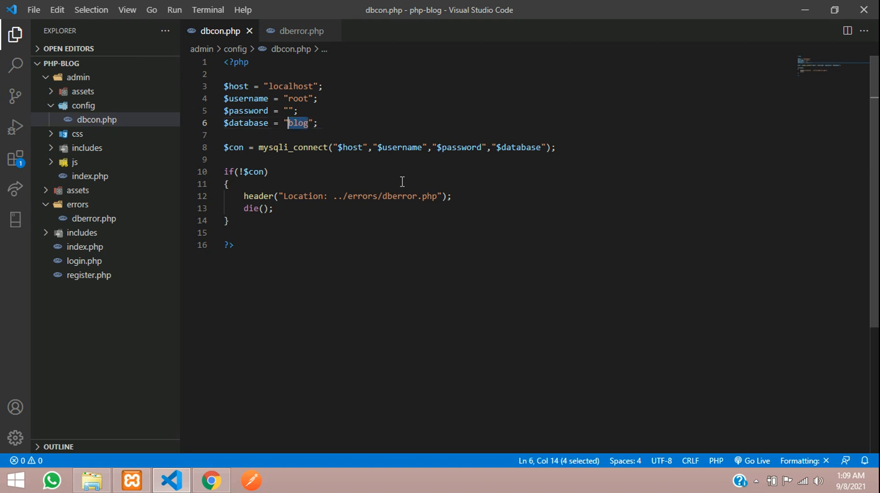
left_click(317, 122)
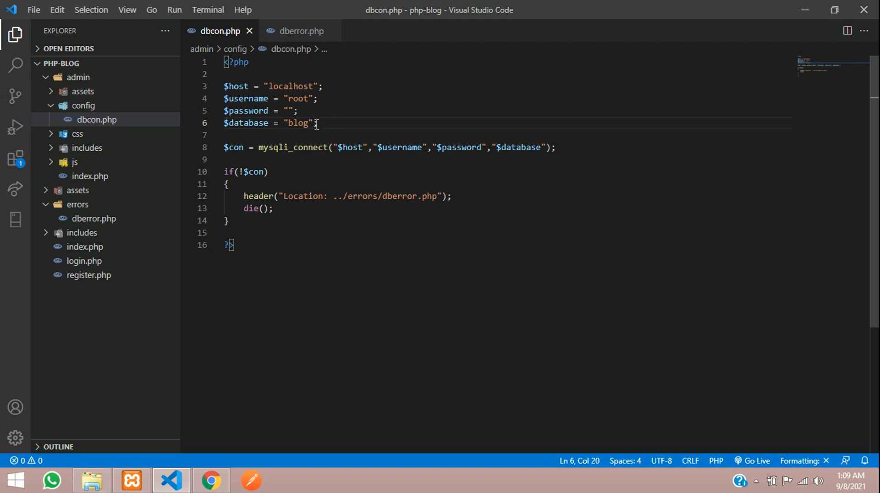
mouse_move(304, 232)
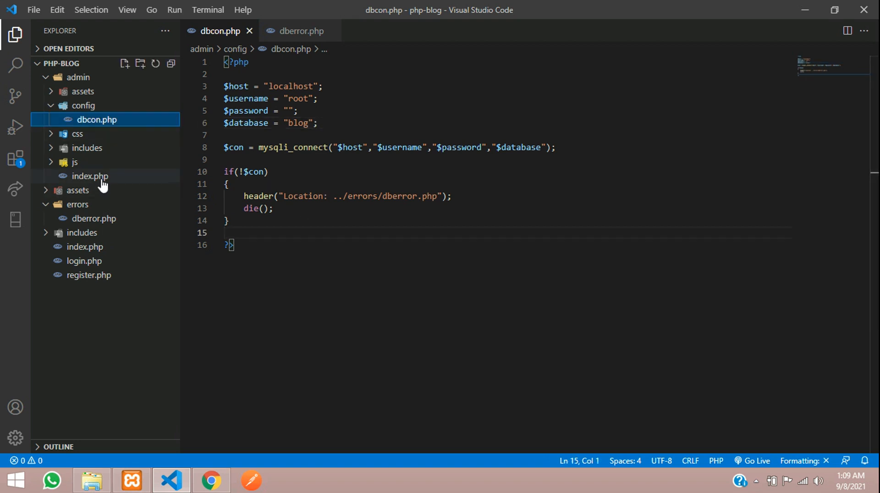
Step: Add include('config/dbcon.php'); to admin index.php and check the dashboard still loads in Chrome
left_click(89, 176)
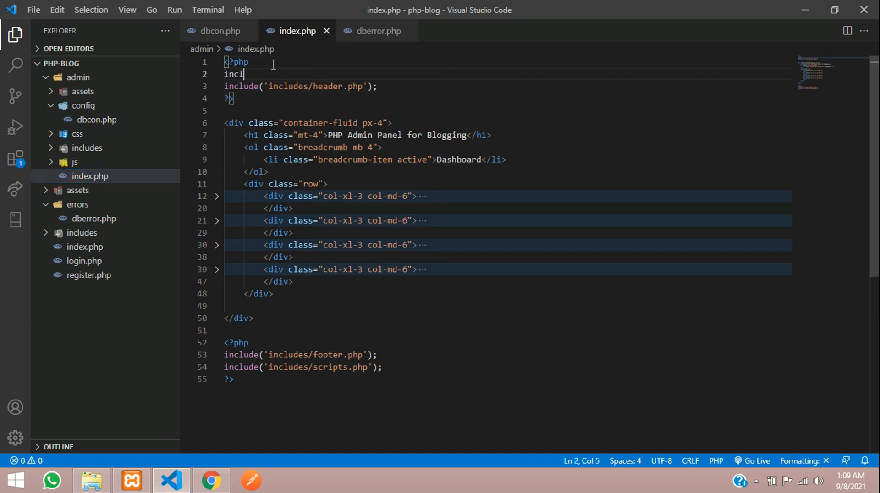
type("include('');")
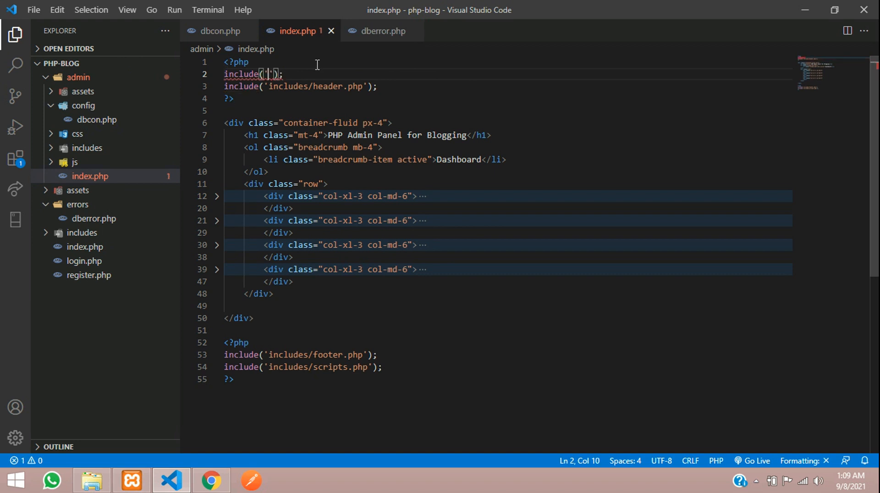
type("c")
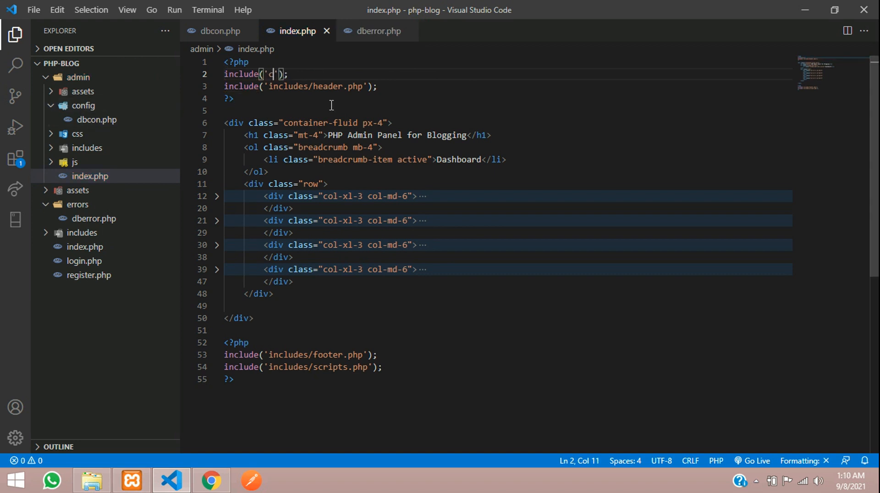
type("onfig/")
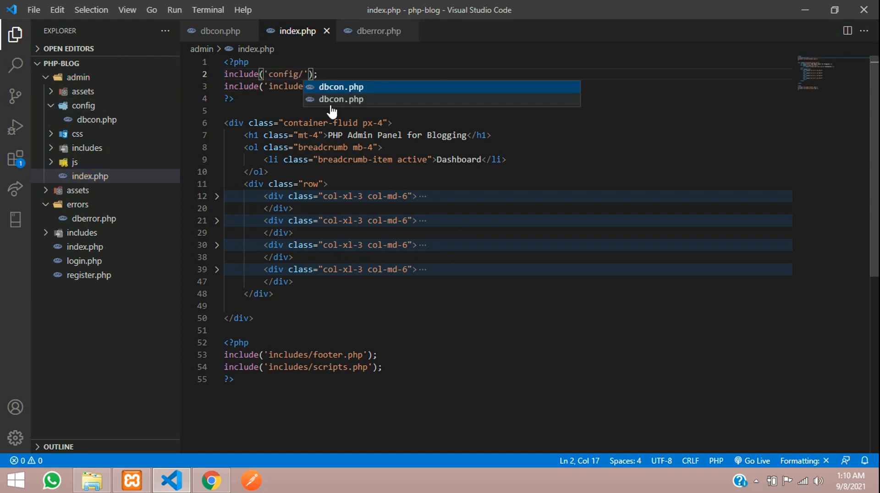
left_click(340, 87)
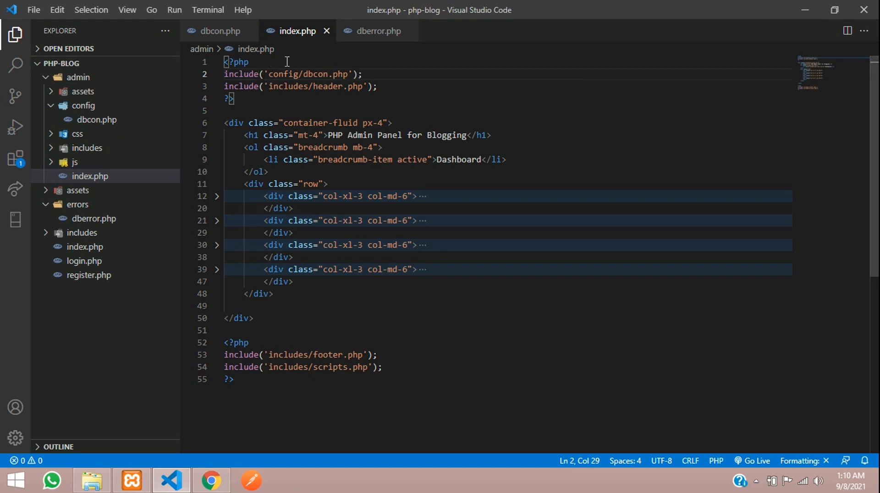
mouse_move(211, 482)
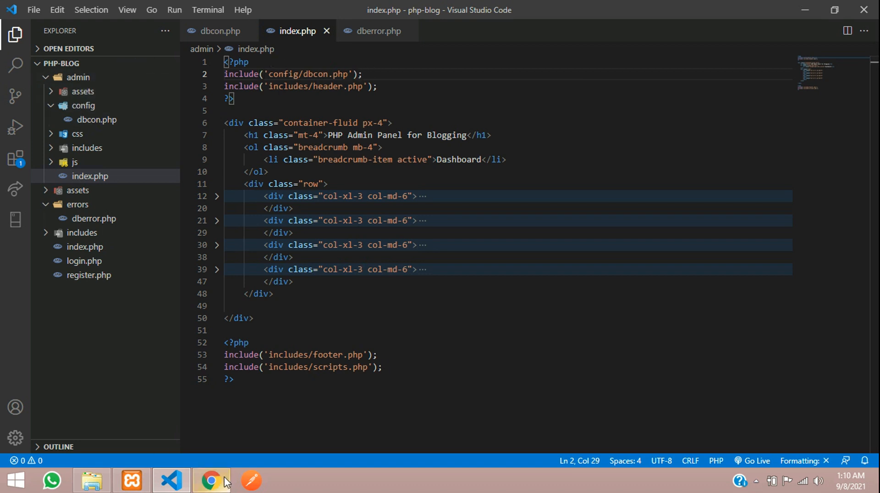
left_click(211, 480)
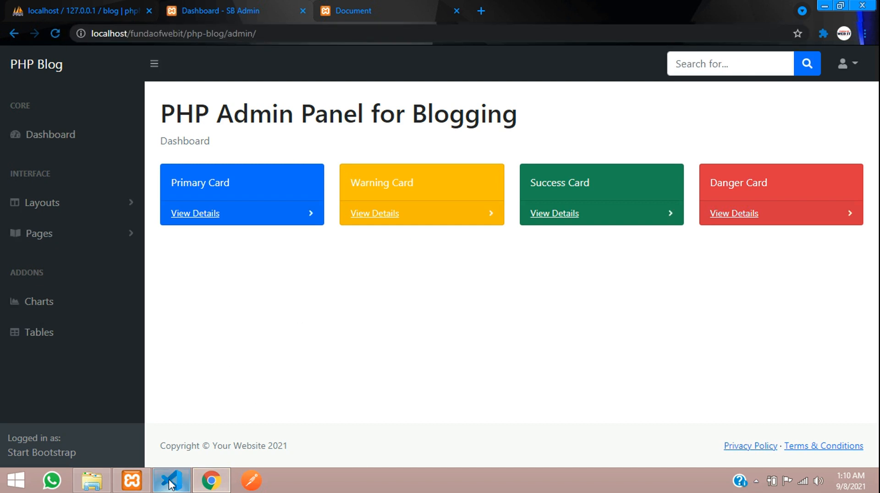
Step: Misspell the database name in dbcon.php and test the broken connection in Chrome
left_click(172, 481)
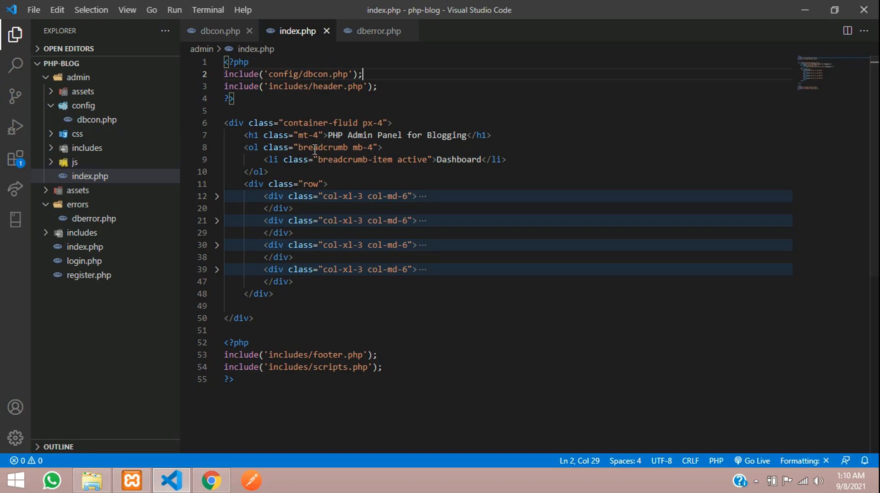
left_click(221, 31)
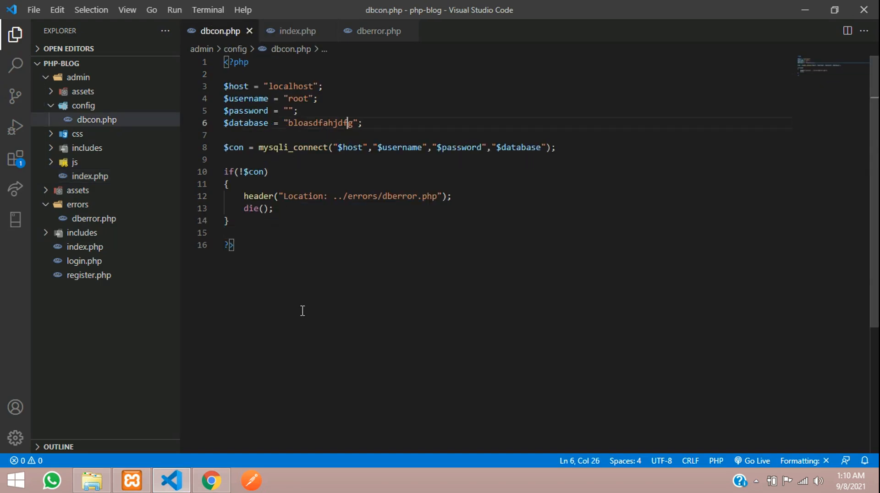
left_click(211, 481)
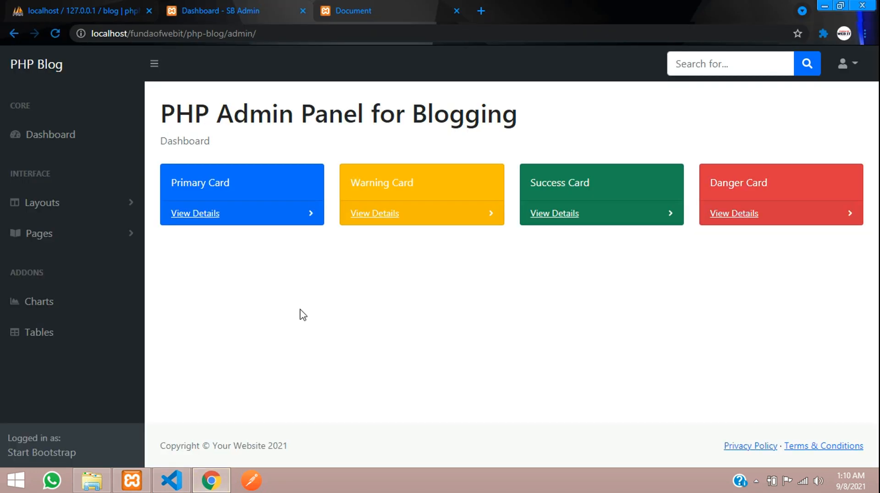
left_click(170, 480)
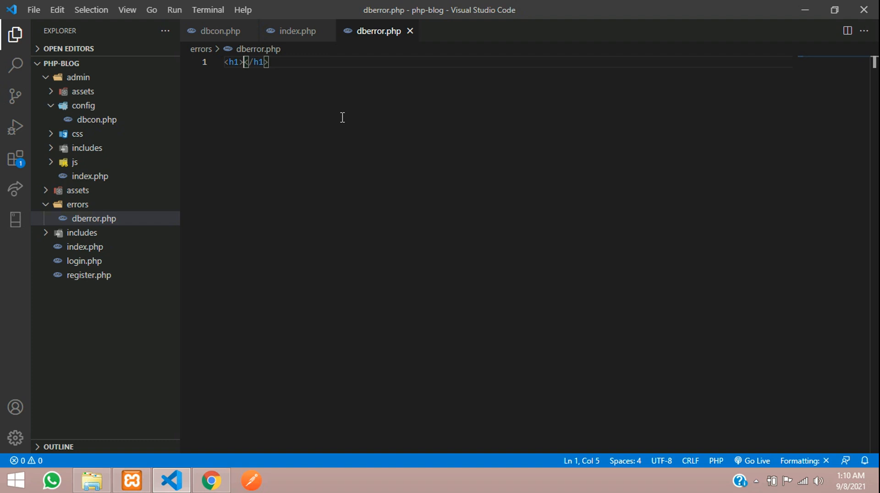
Step: Give dberror.php a 'Database Connection Failed' heading and view the error page in Chrome
type("Database")
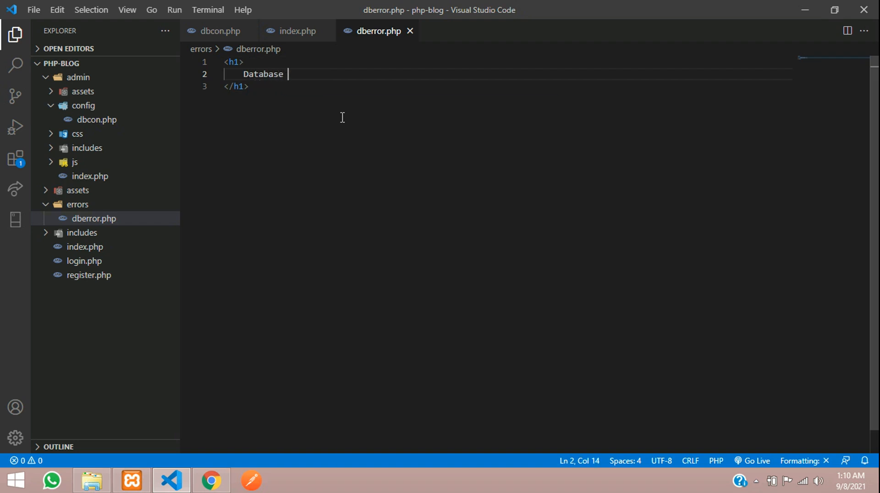
type("Connection")
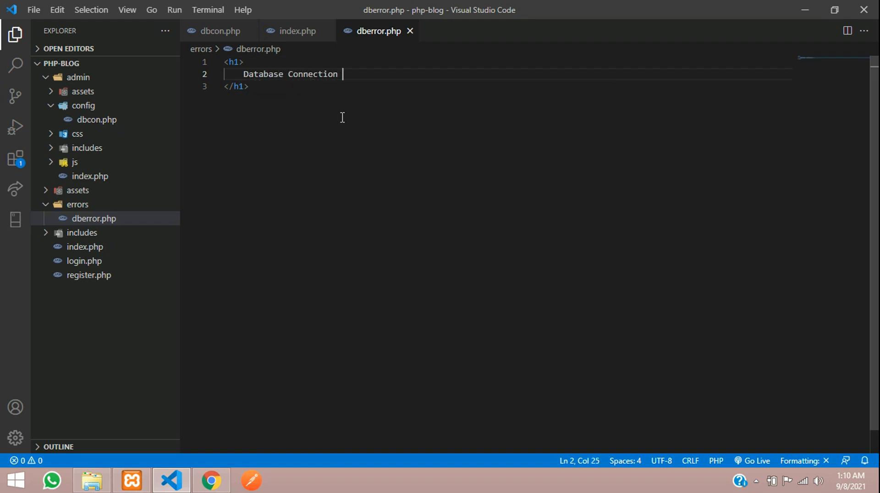
type("Failed")
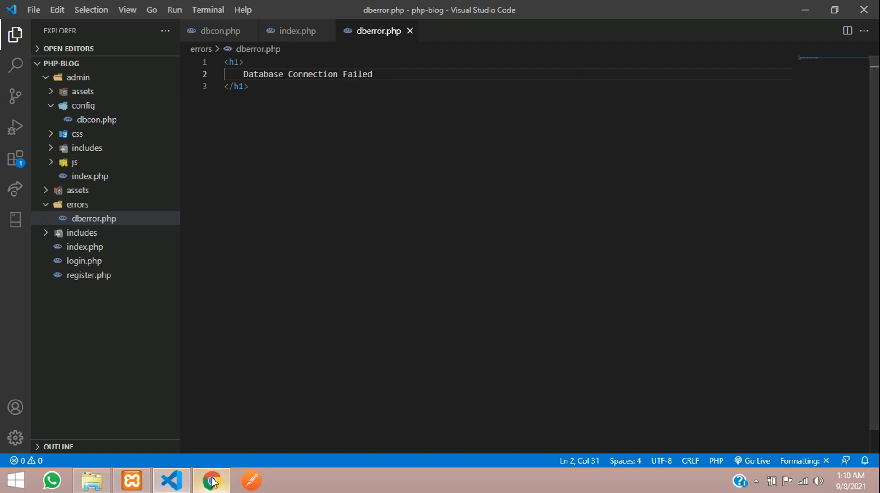
left_click(210, 481)
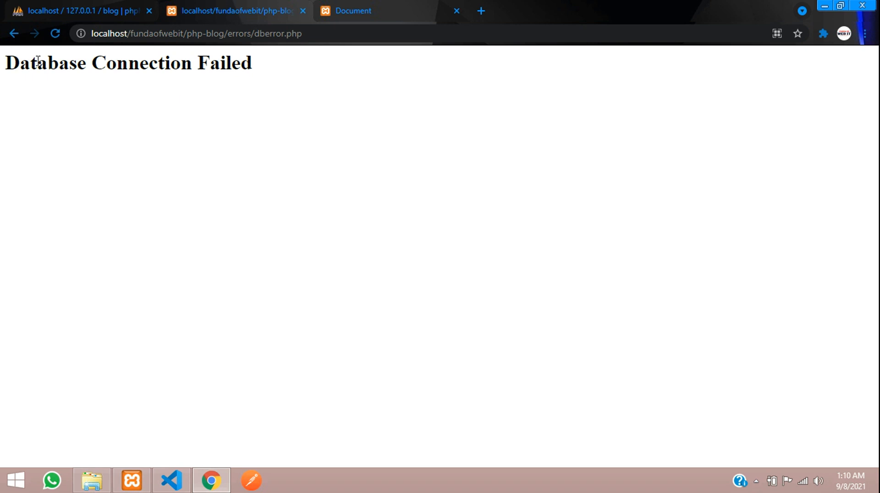
Step: Restore $database to "blog" and reload localhost/fundaofwebit/php-blog/admin in Chrome
left_click(171, 480)
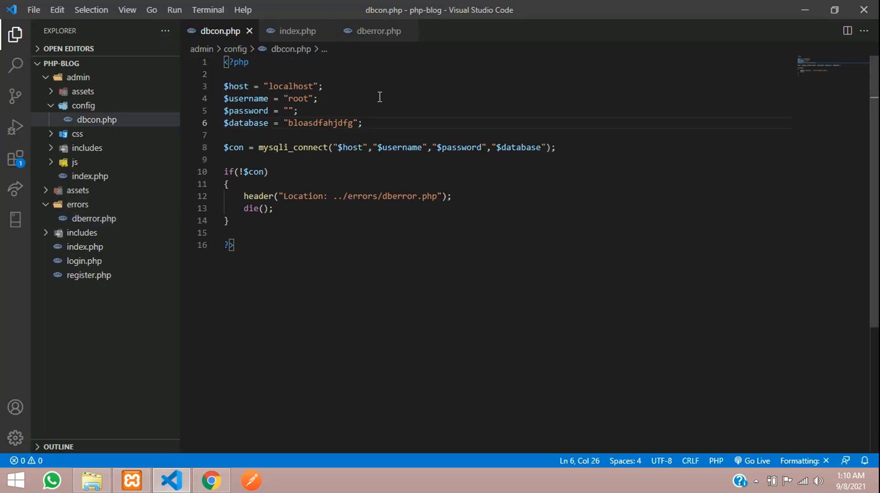
mouse_move(370, 167)
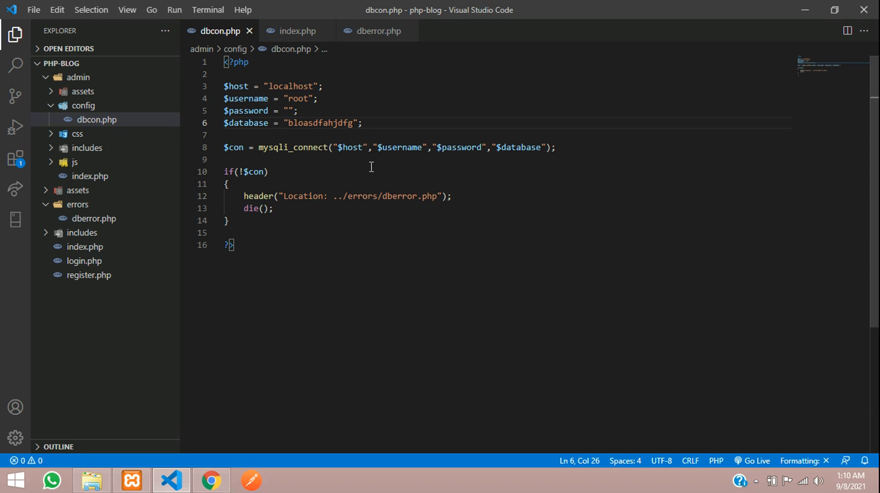
mouse_move(409, 139)
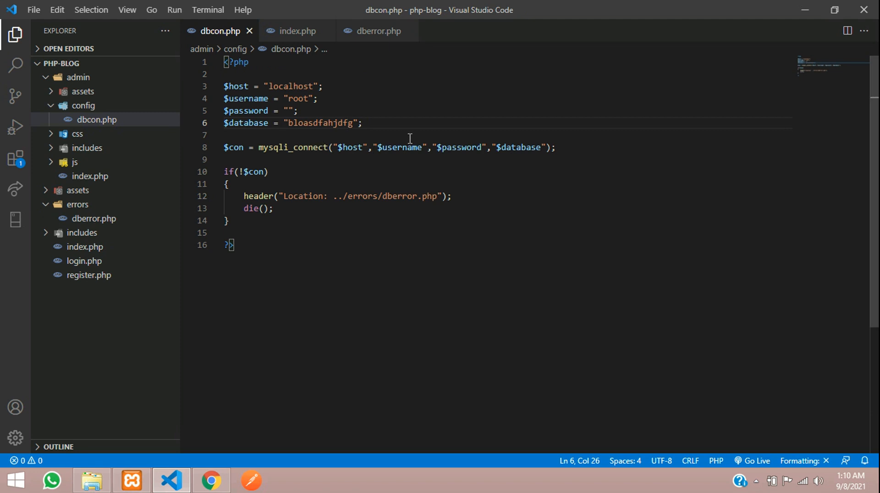
type("blog")
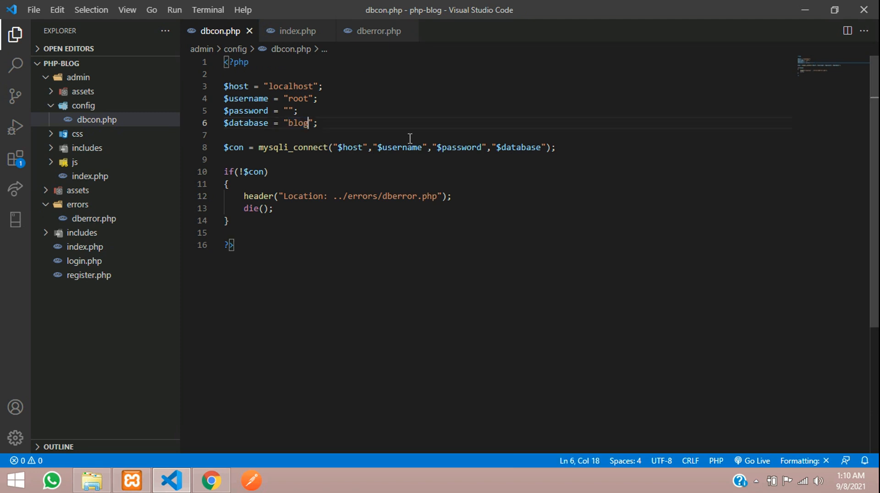
left_click(211, 480)
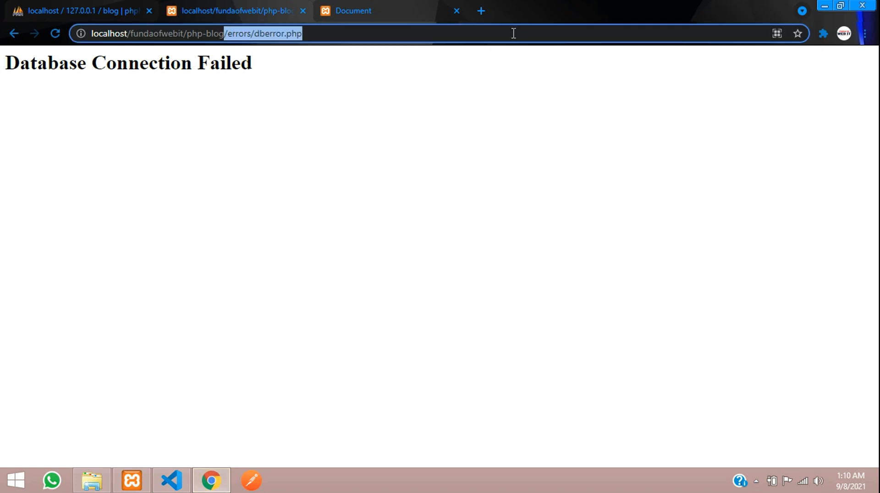
type("localhost/fundaofwebit/php-blog/admin")
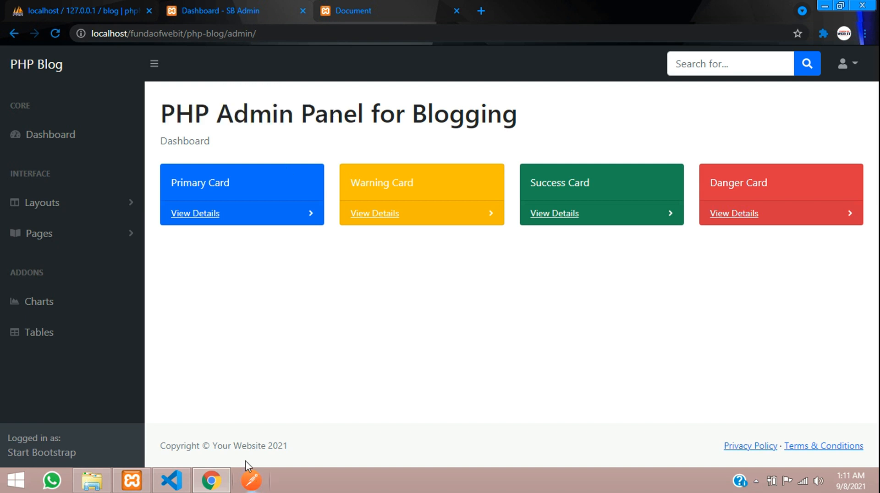
Step: Review dbcon.php, then return to Chrome showing the register.php form
left_click(171, 481)
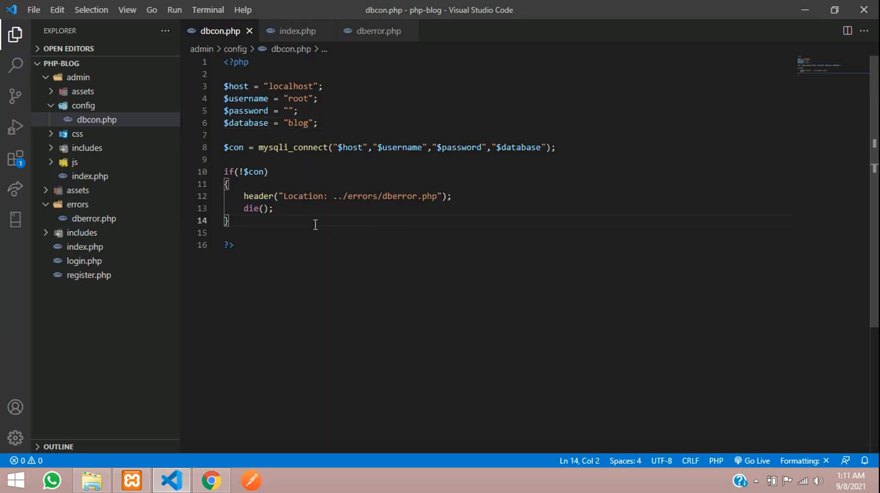
mouse_move(166, 122)
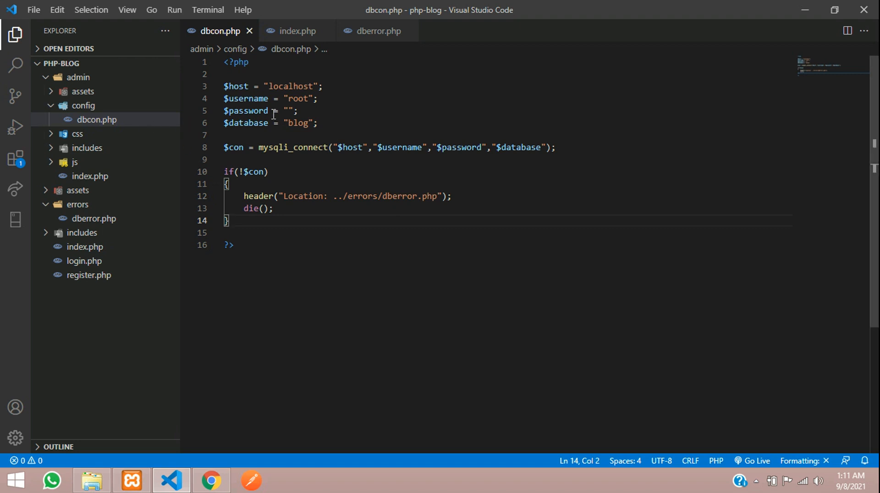
mouse_move(294, 227)
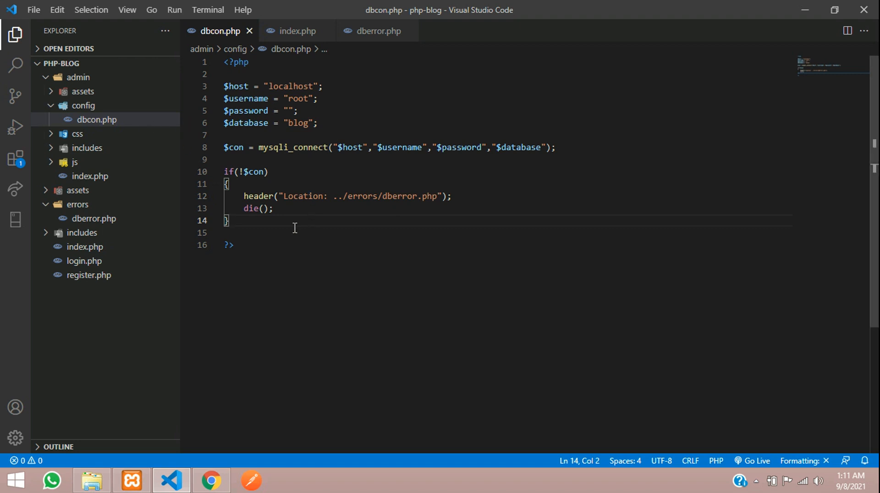
left_click(211, 481)
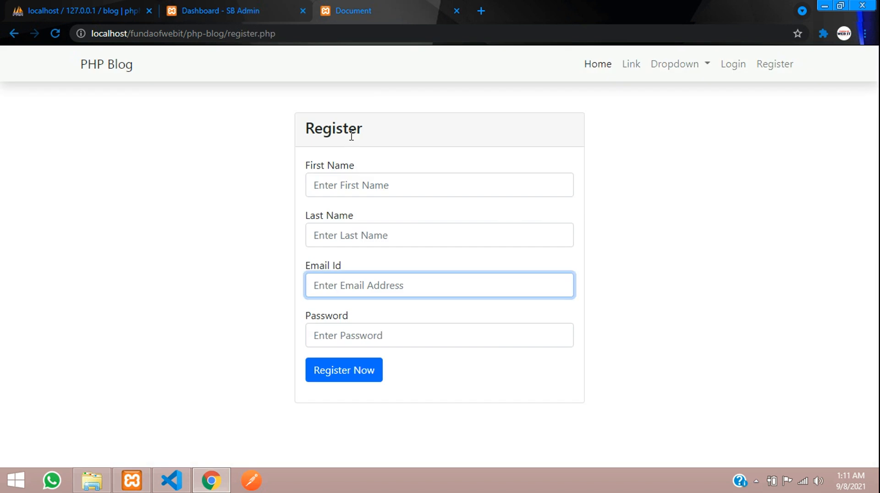
mouse_move(358, 189)
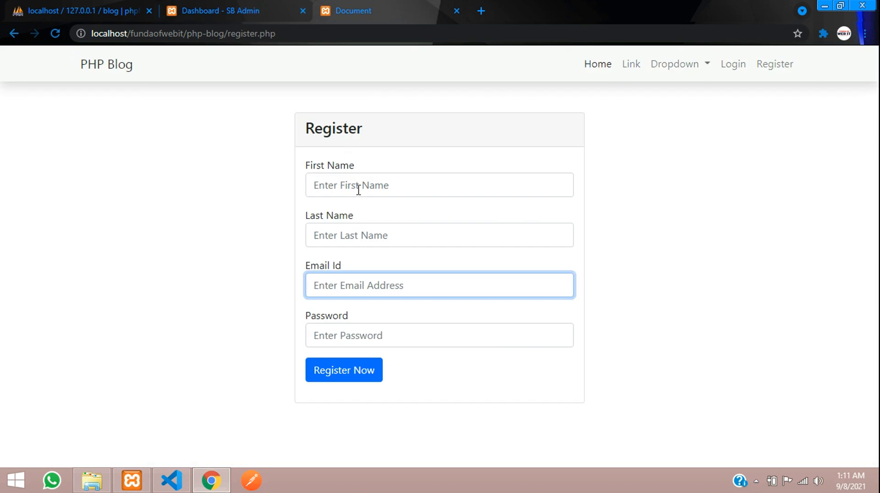